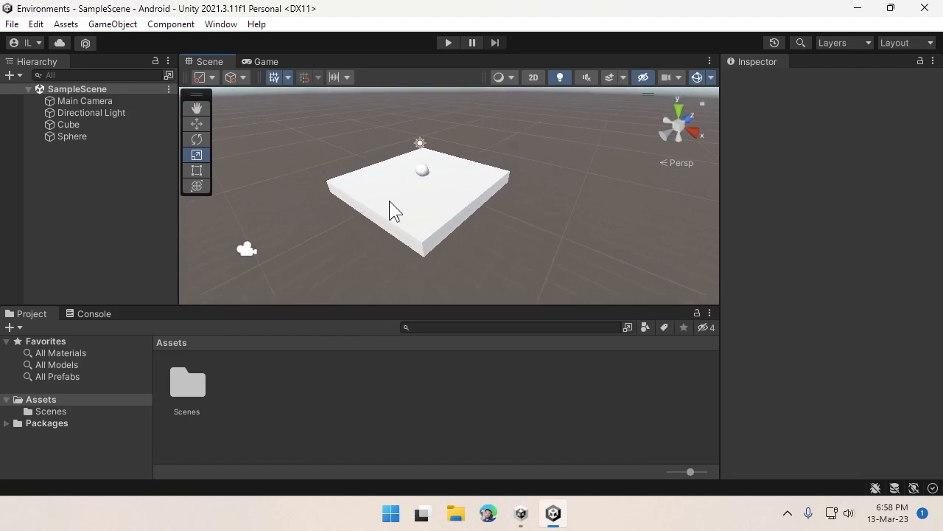
# - Switch to the Game view to see the scene through the camera
pyautogui.click(265, 61)
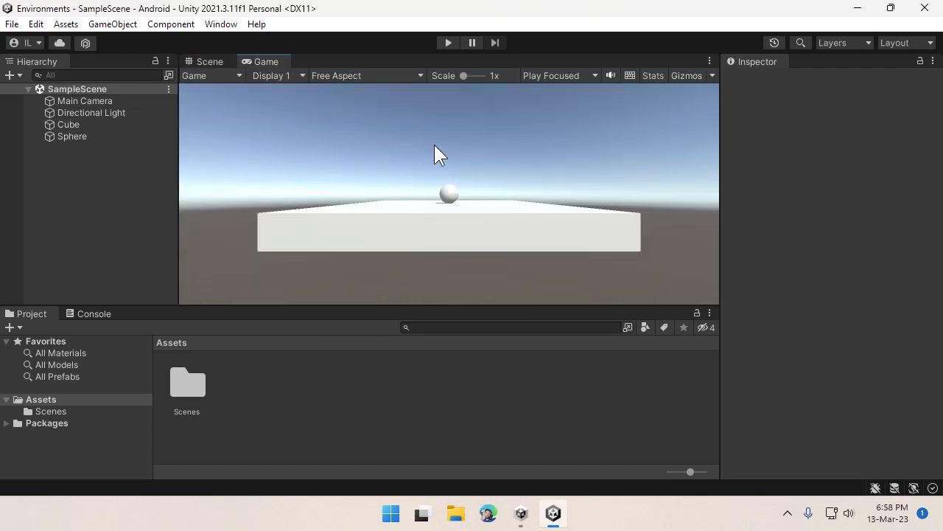
pyautogui.moveTo(418, 127)
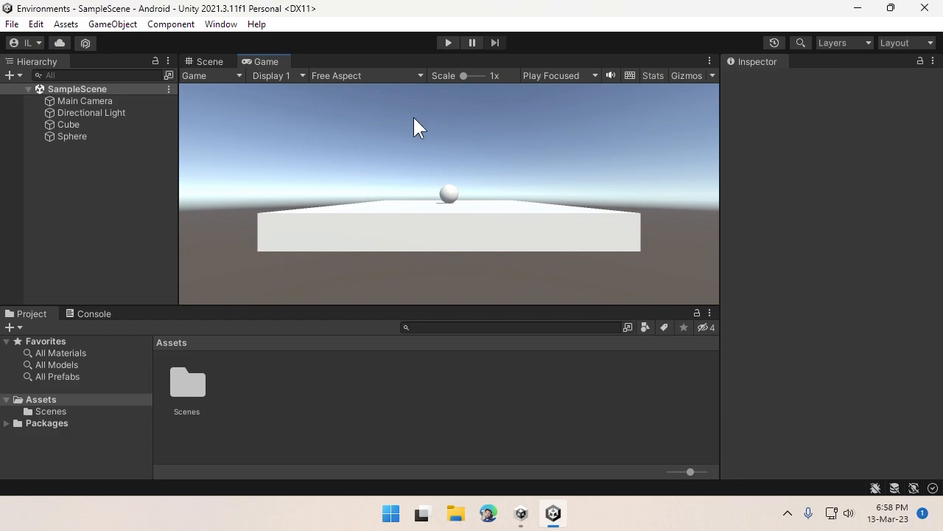
# - Add the open Scenes/SampleScene to the build list in File > Build Settings
pyautogui.click(11, 23)
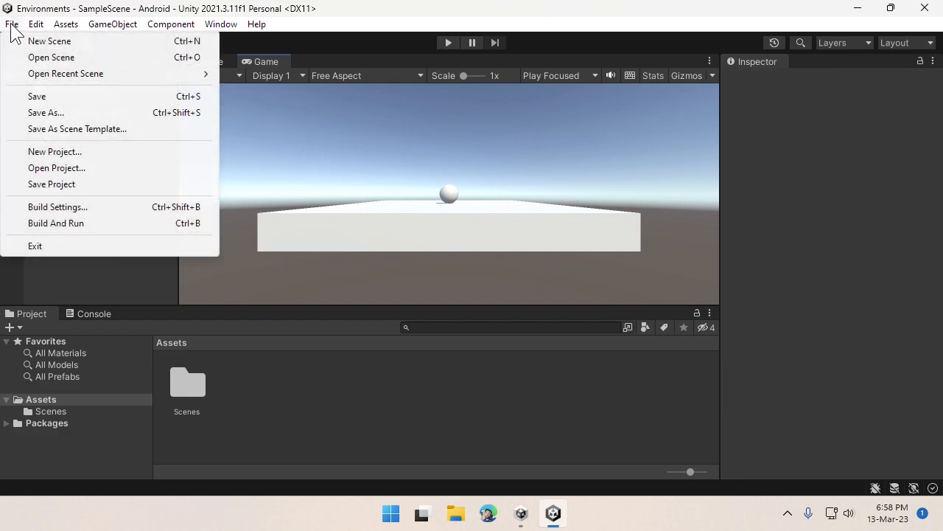
pyautogui.click(57, 207)
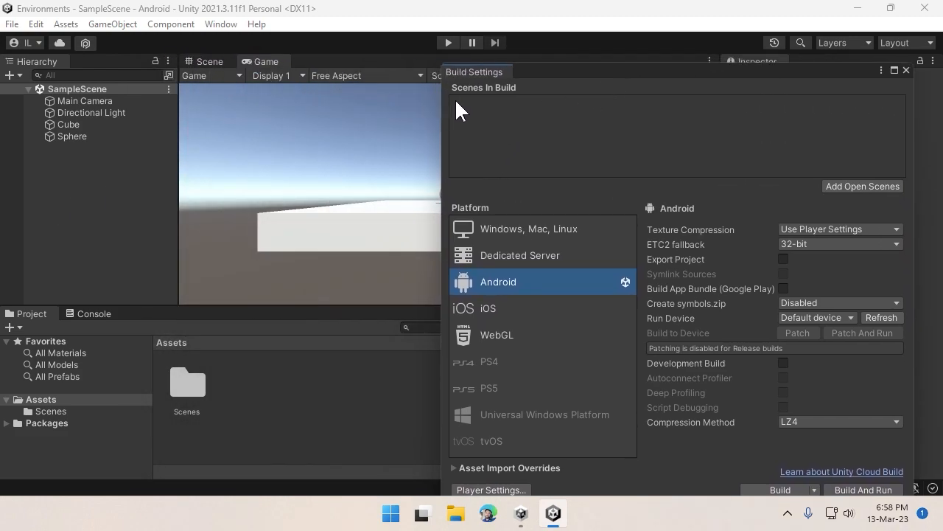
pyautogui.moveTo(495, 117)
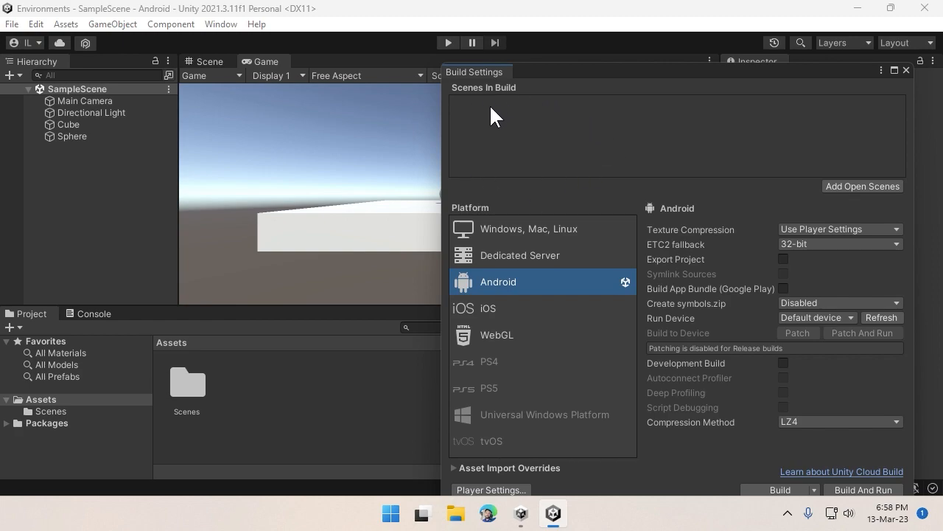
pyautogui.moveTo(89, 96)
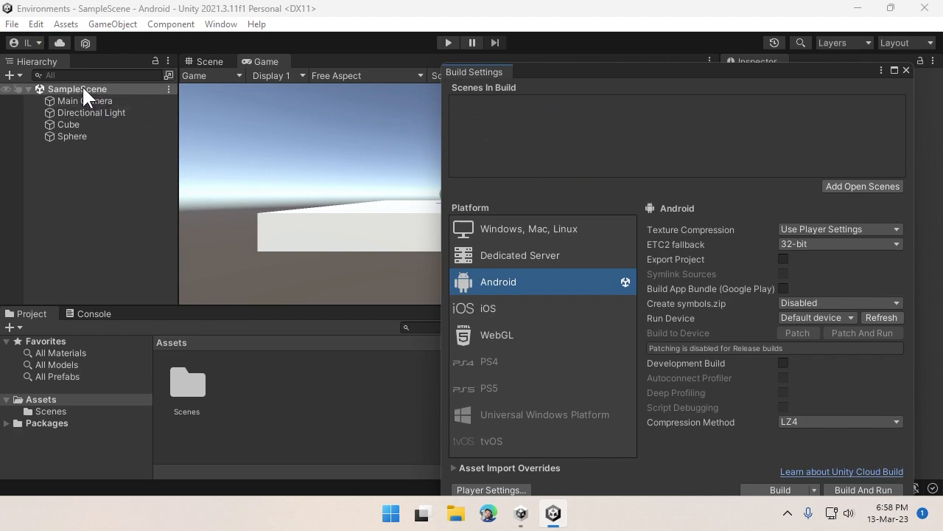
pyautogui.click(862, 186)
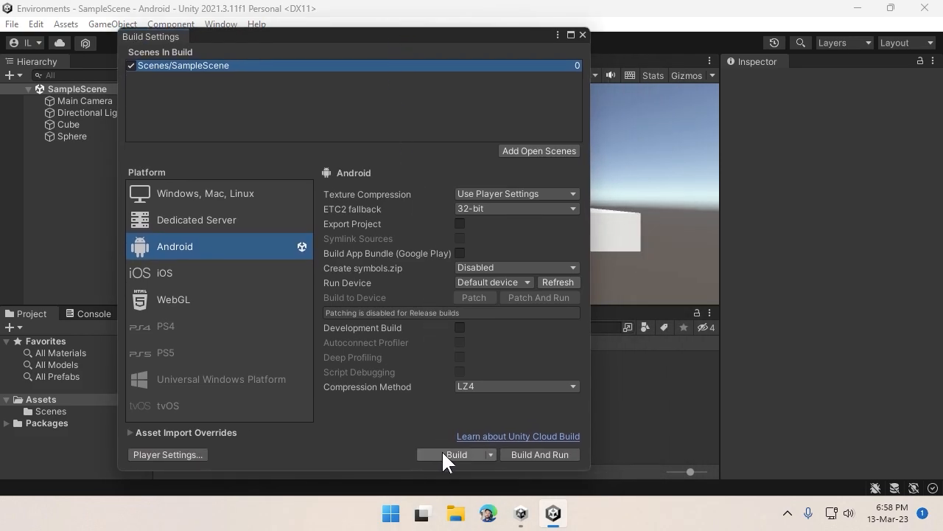
# - Build the Android app as test.apk inside a new Builds folder
pyautogui.click(454, 454)
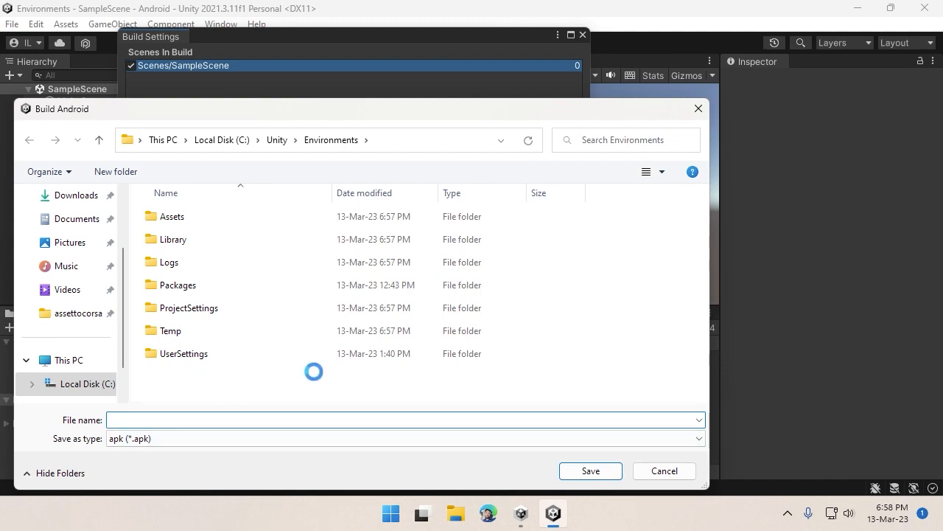
pyautogui.click(115, 171)
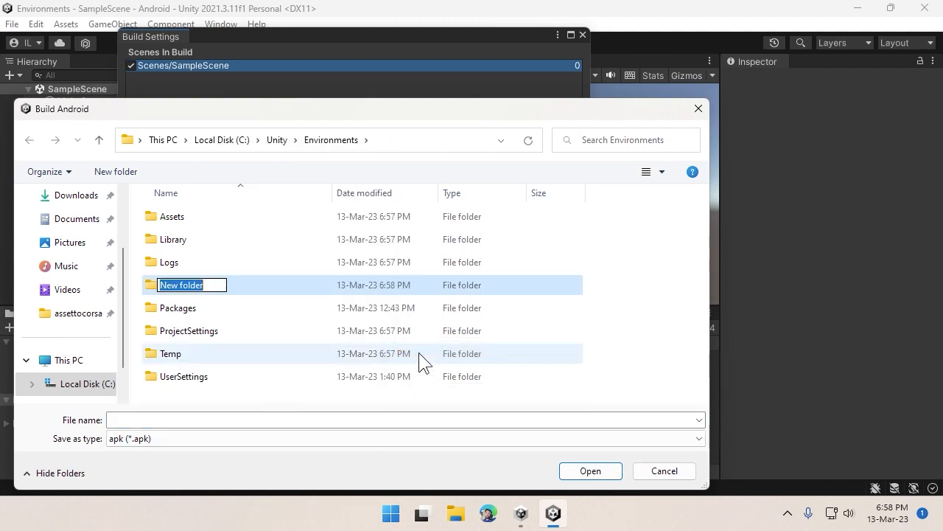
pyautogui.write('Build')
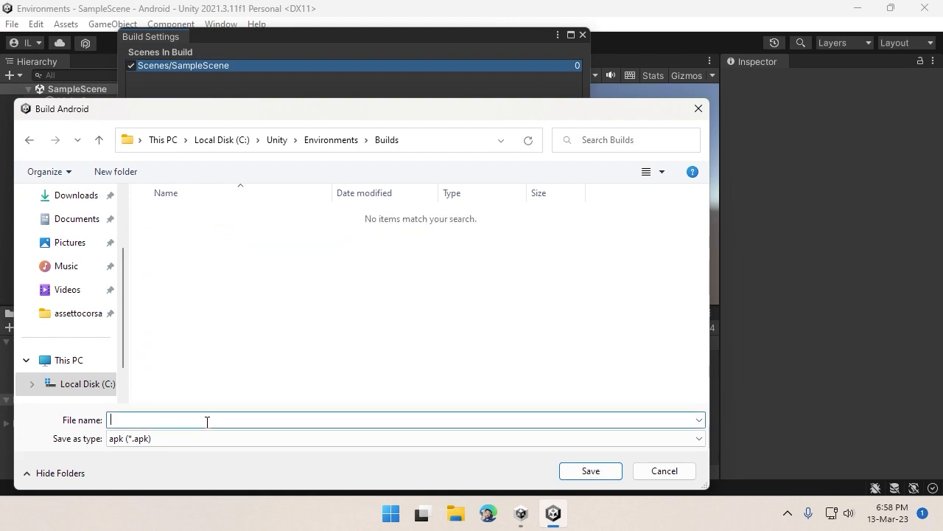
pyautogui.moveTo(214, 437)
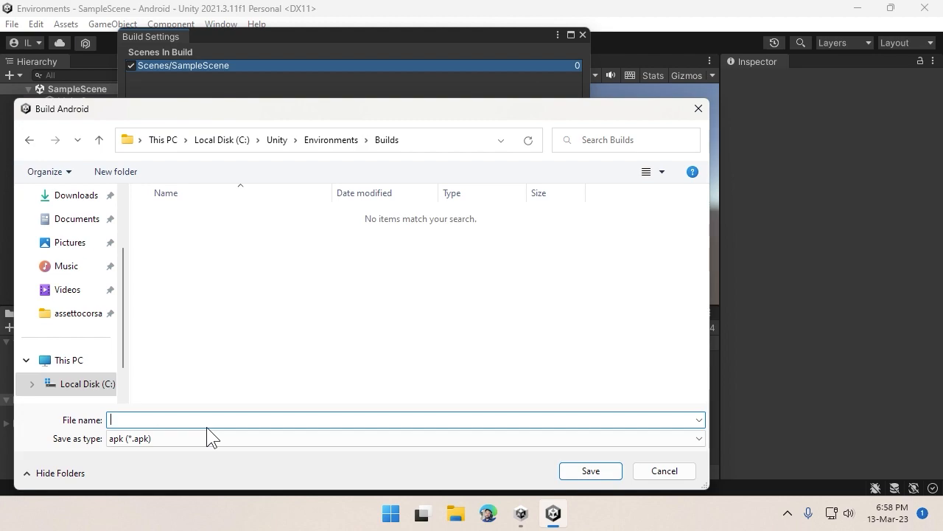
pyautogui.write('test')
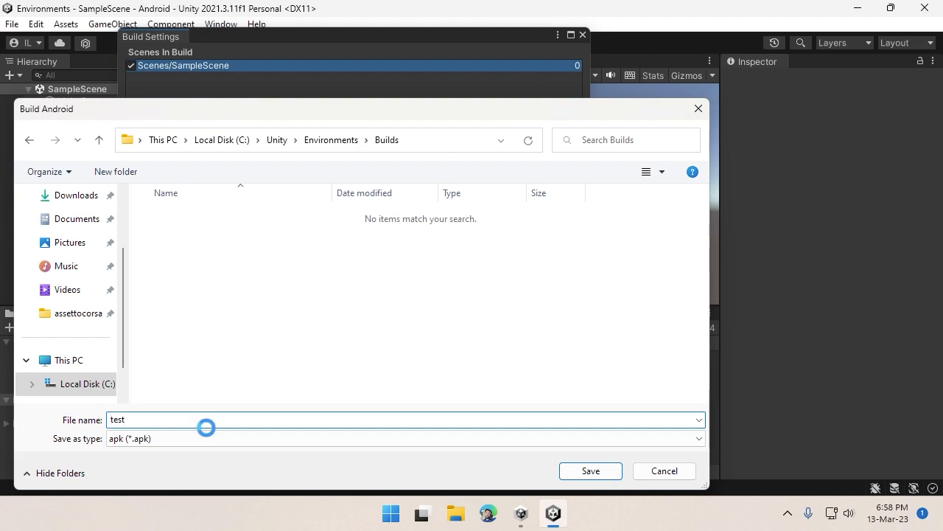
pyautogui.click(590, 470)
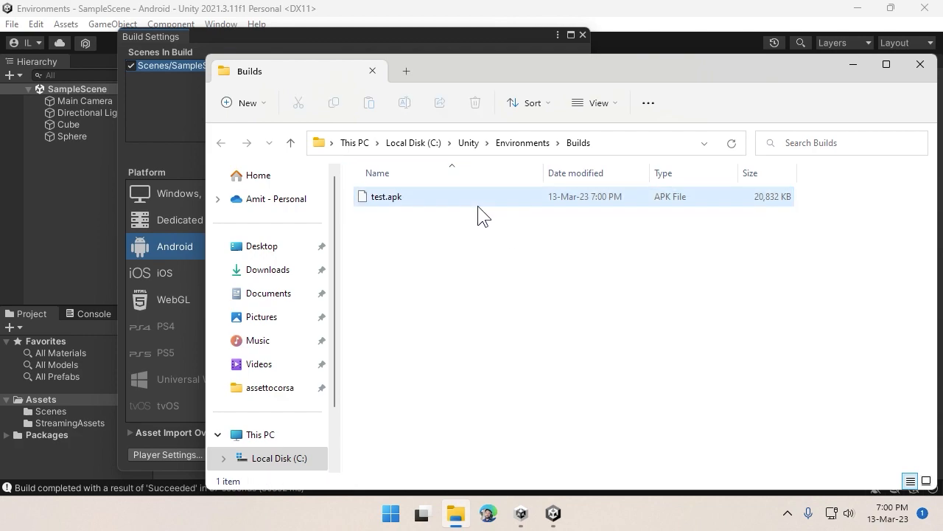
# - Close the File Explorer window showing test.apk in Builds
pyautogui.click(386, 196)
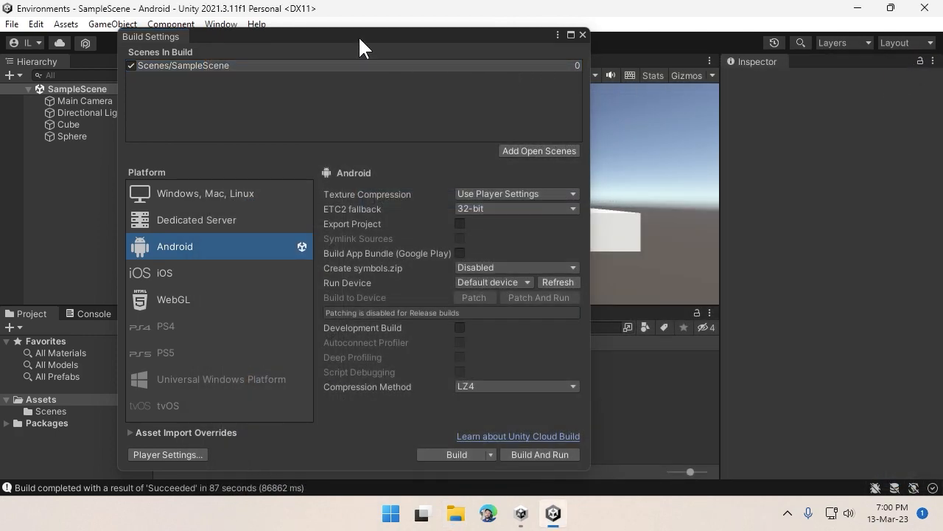
pyautogui.moveTo(545, 173)
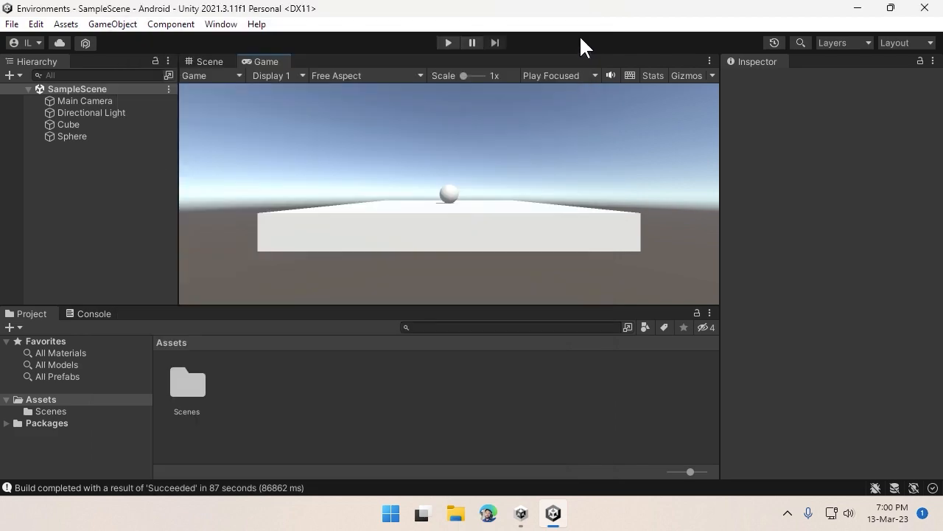
pyautogui.moveTo(313, 449)
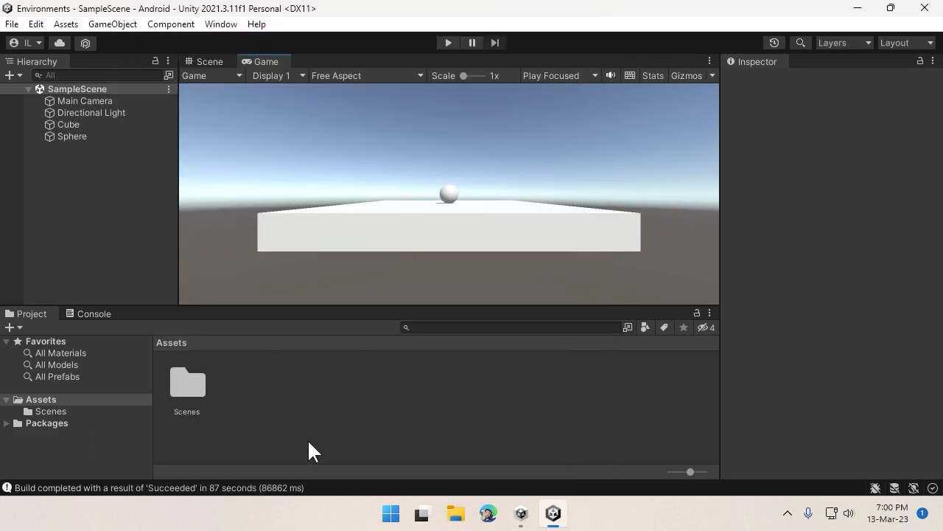
pyautogui.moveTo(316, 516)
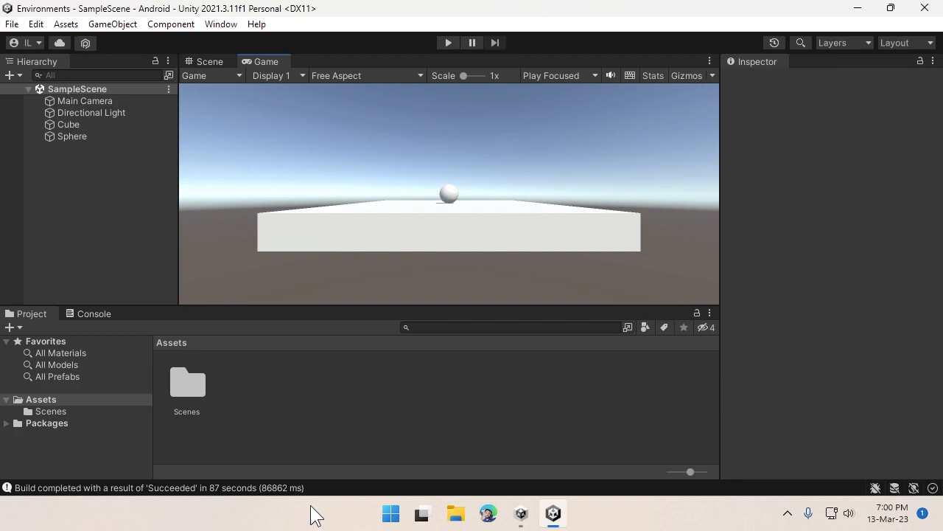
pyautogui.moveTo(731, 170)
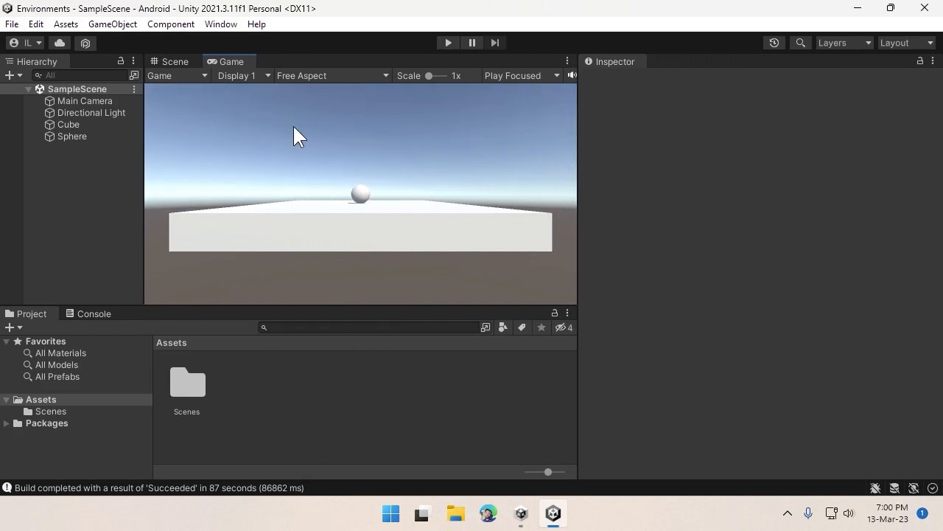
pyautogui.moveTo(131, 33)
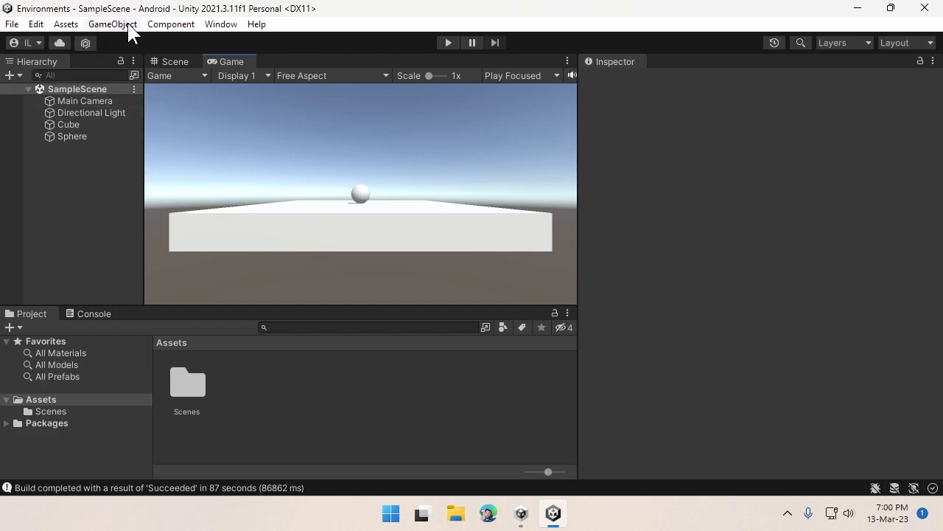
# - Show the Player page in Project Settings with Android Publishing Settings expanded
pyautogui.click(35, 24)
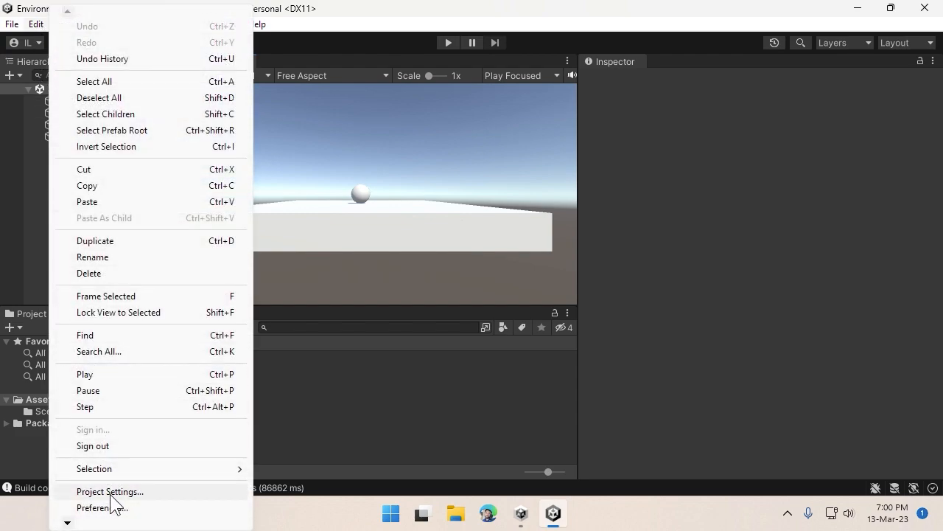
pyautogui.click(109, 491)
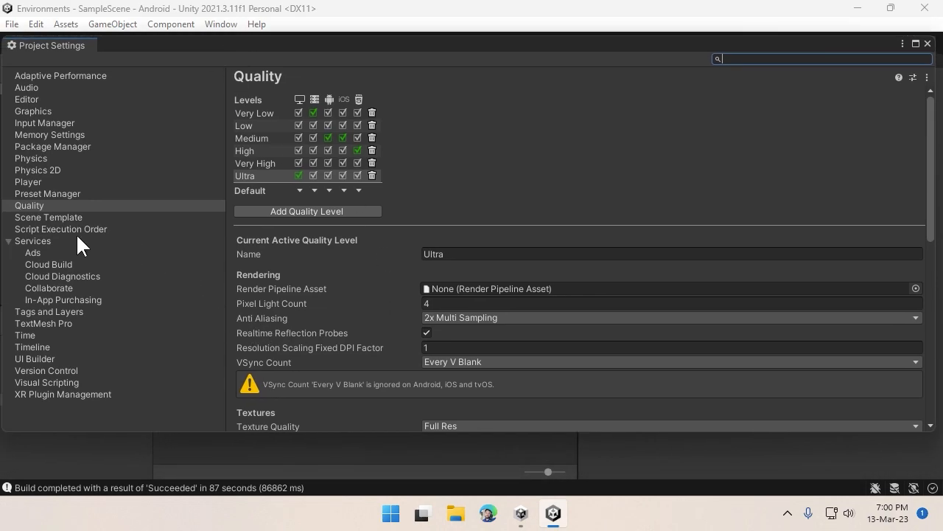
pyautogui.moveTo(40, 207)
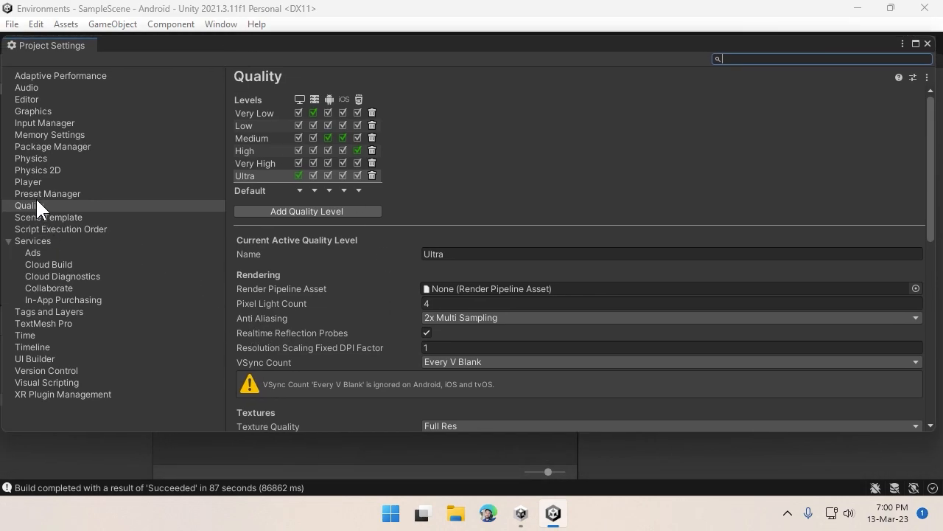
pyautogui.click(28, 181)
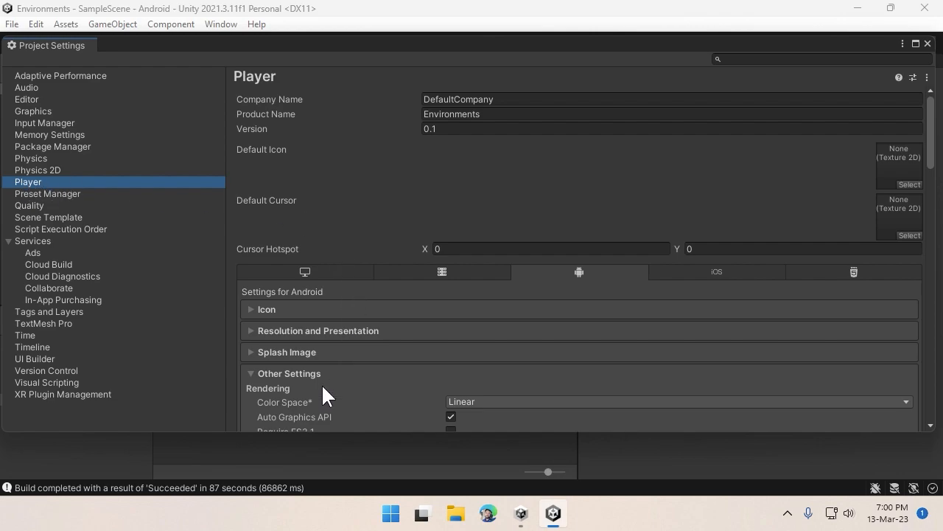
pyautogui.scroll(-3)
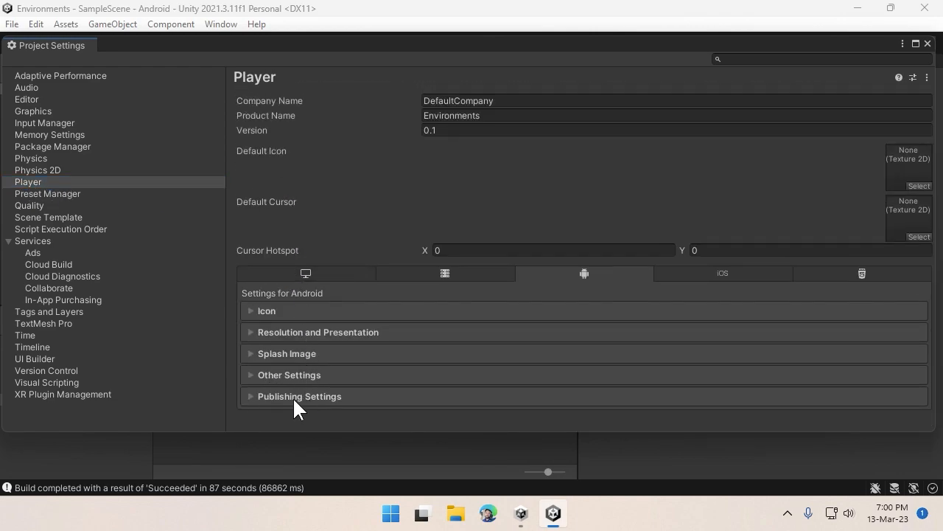
pyautogui.click(300, 395)
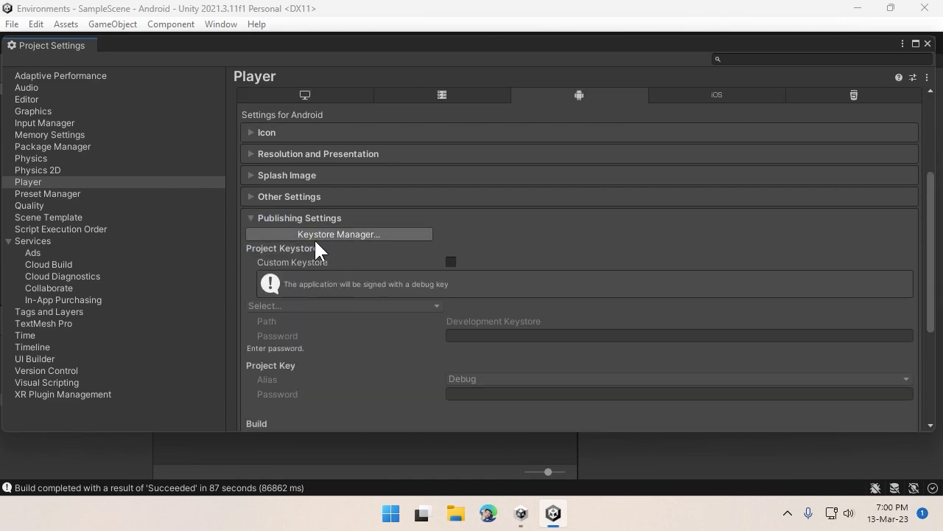
# - Create a new keystore from Keystore Manager, saved as classdemo.keystore in Downloads
pyautogui.click(339, 234)
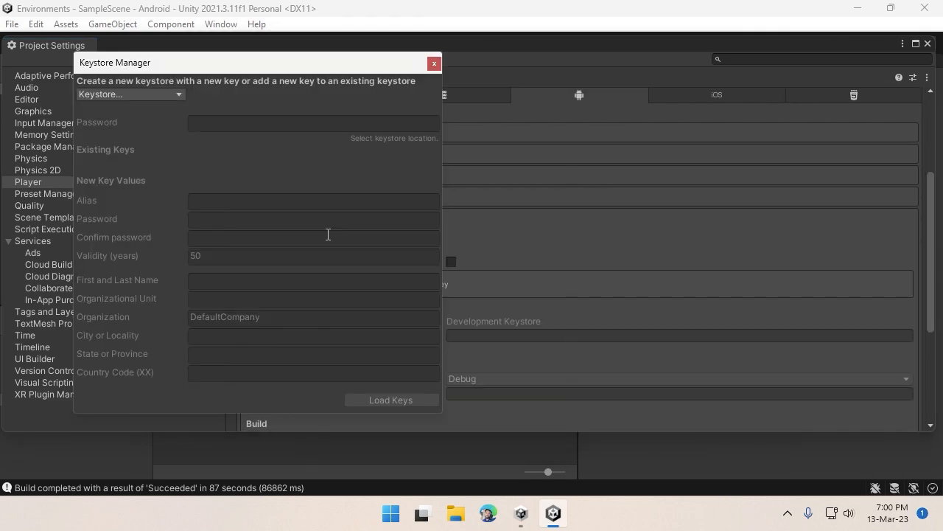
pyautogui.click(129, 95)
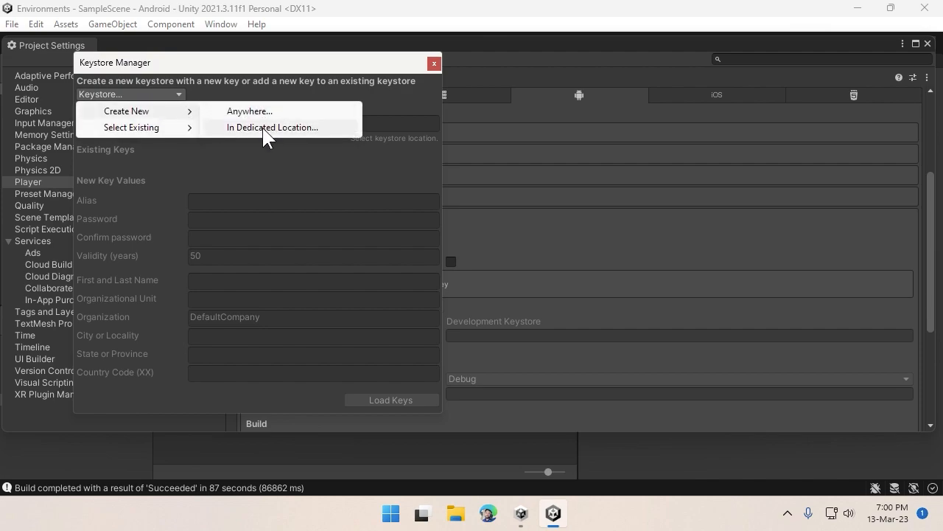
pyautogui.click(273, 127)
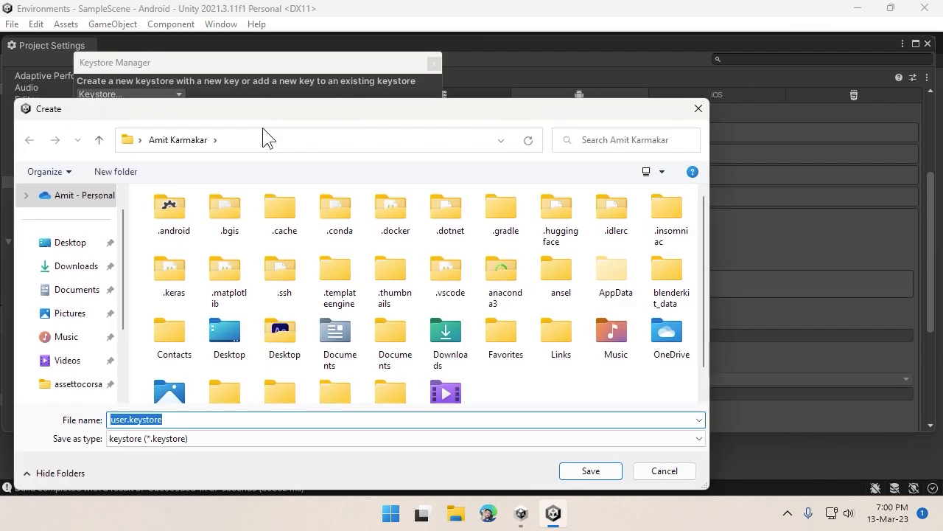
pyautogui.moveTo(69, 242)
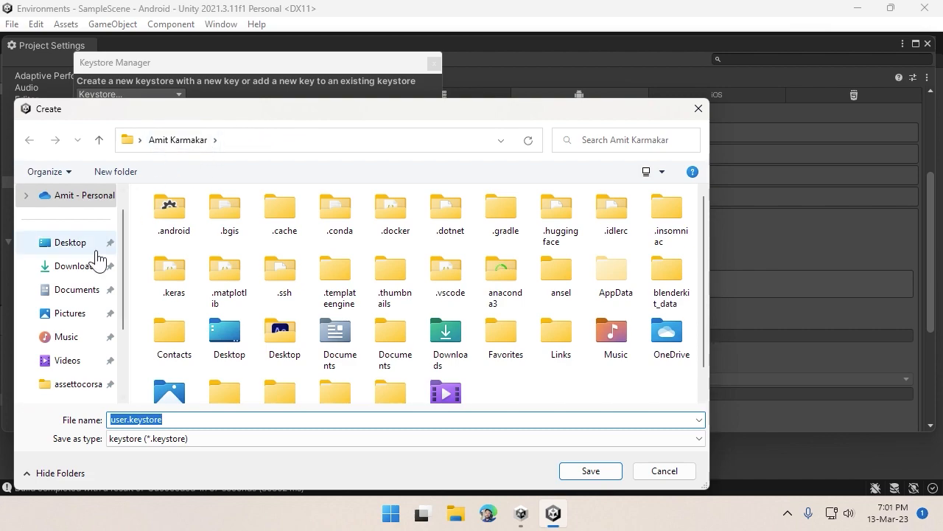
pyautogui.click(76, 265)
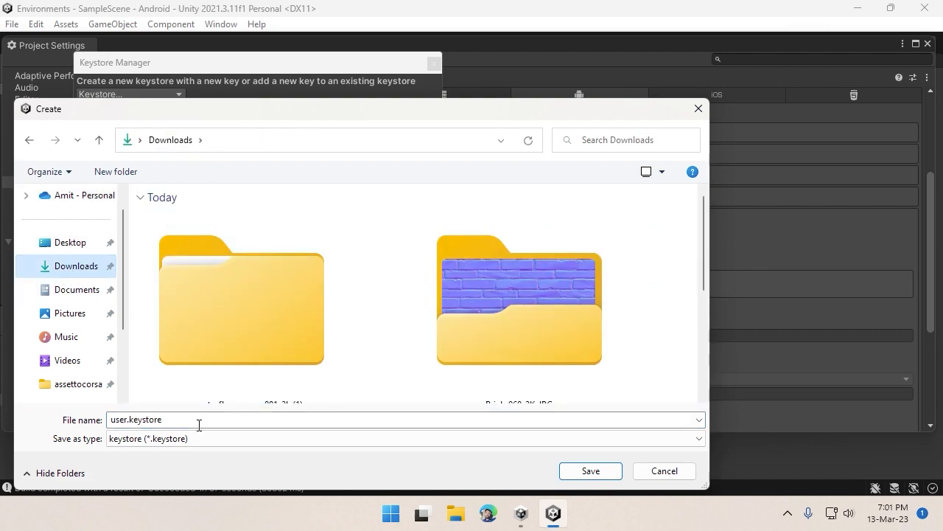
pyautogui.doubleClick(135, 420)
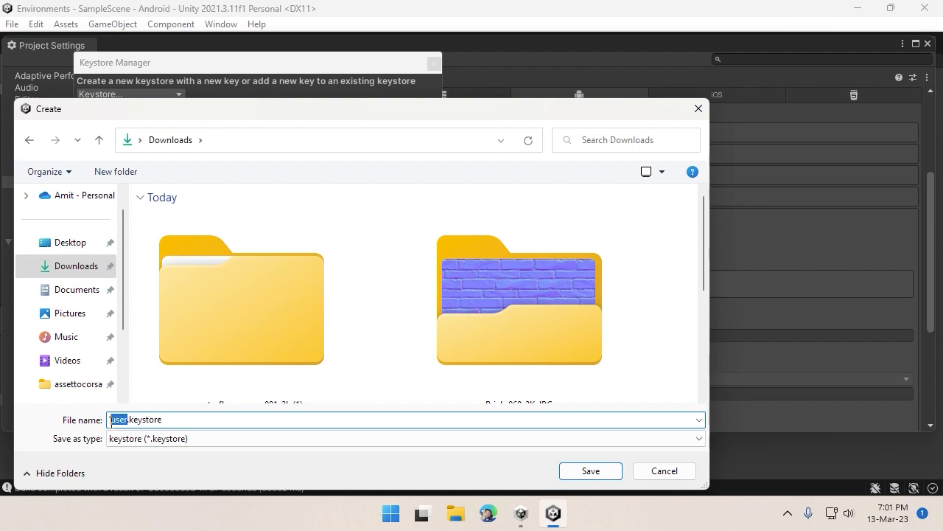
pyautogui.write('class')
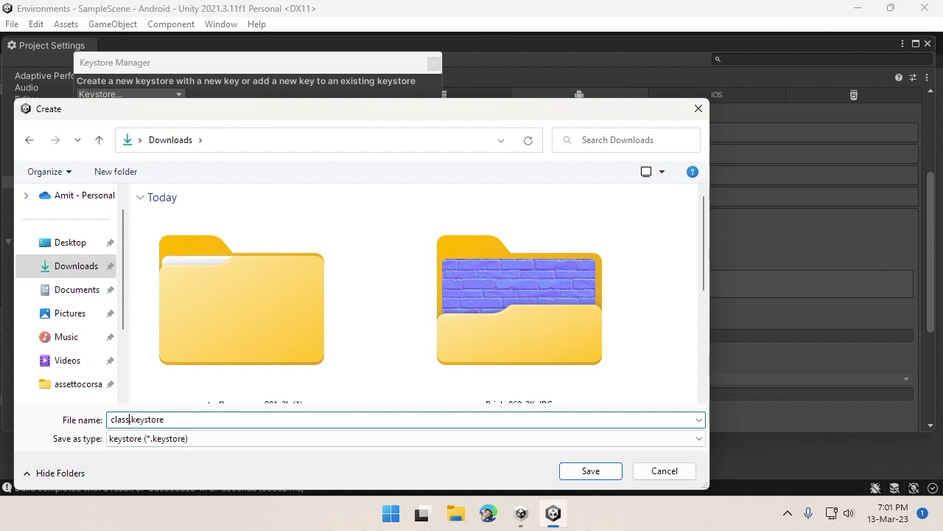
pyautogui.write('demo')
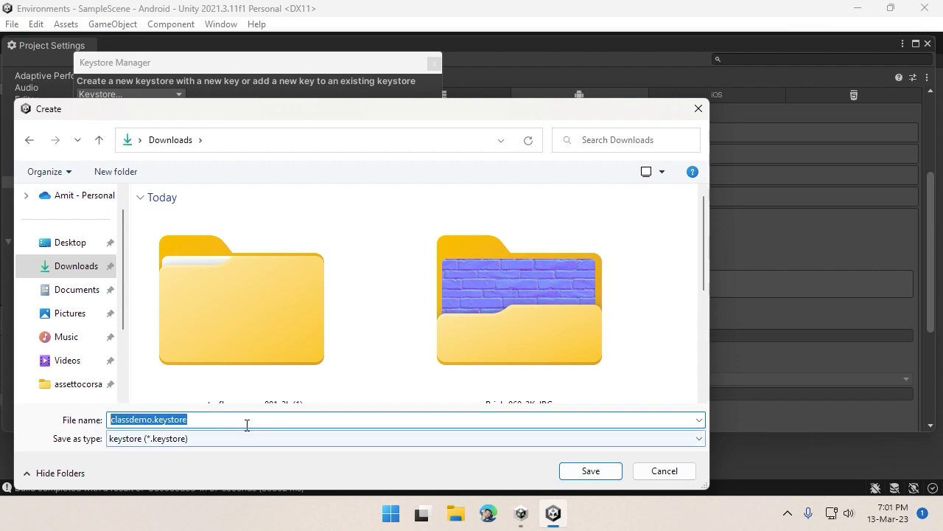
pyautogui.moveTo(205, 439)
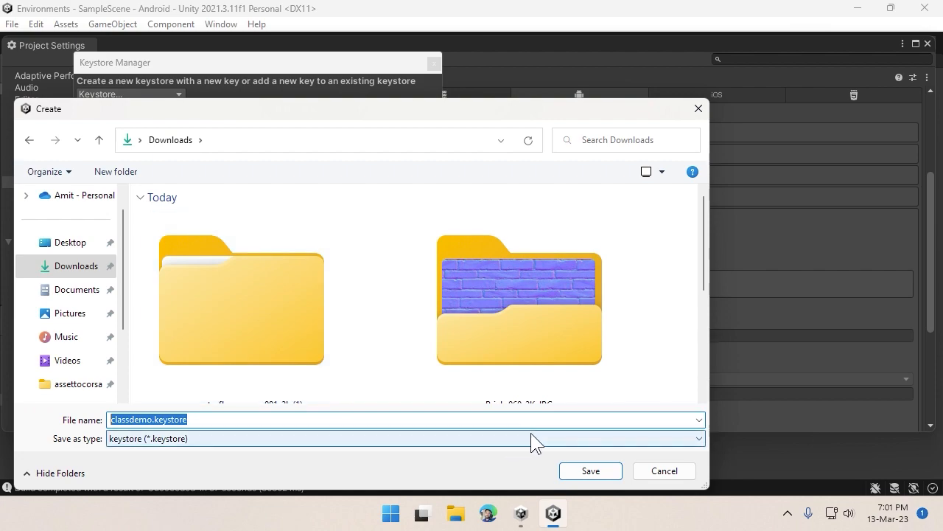
pyautogui.click(590, 471)
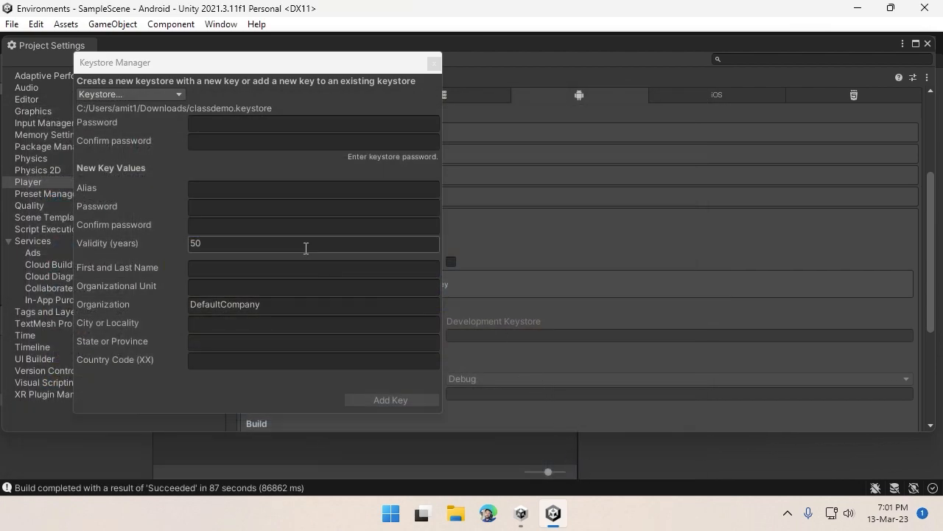
# - Enter and confirm the keystore password, then add key alias amit with its password
pyautogui.click(313, 123)
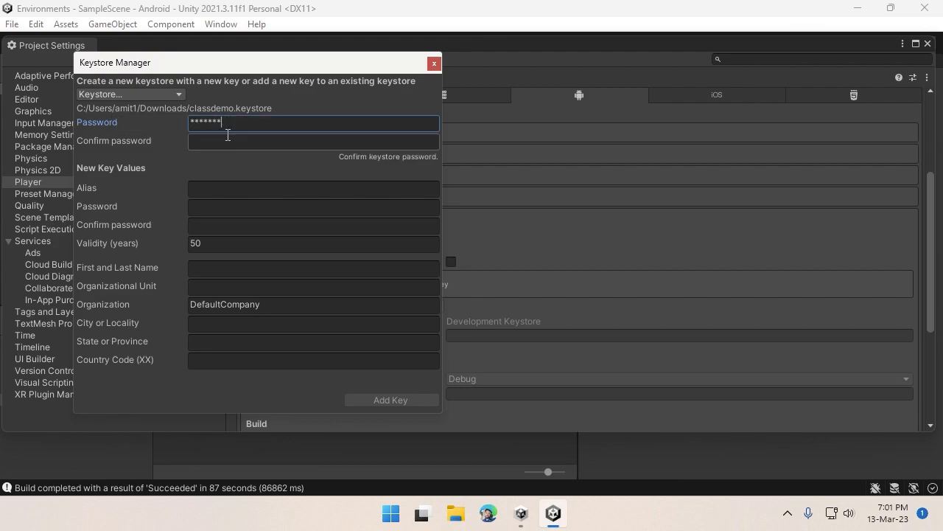
pyautogui.click(313, 140)
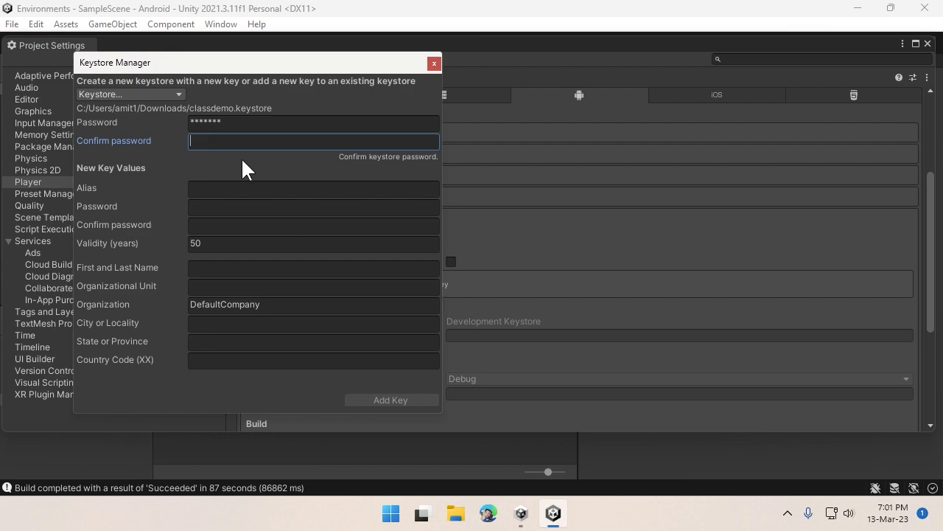
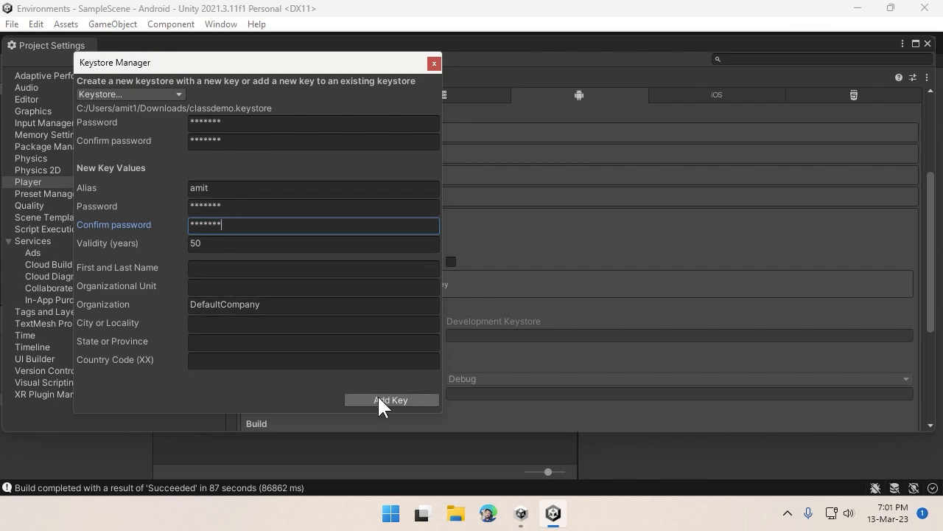
pyautogui.click(391, 399)
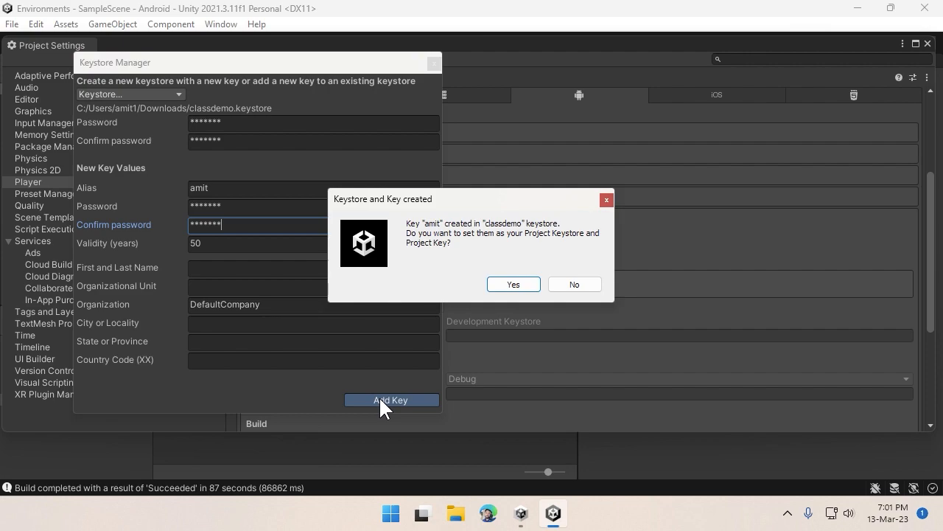
pyautogui.moveTo(514, 285)
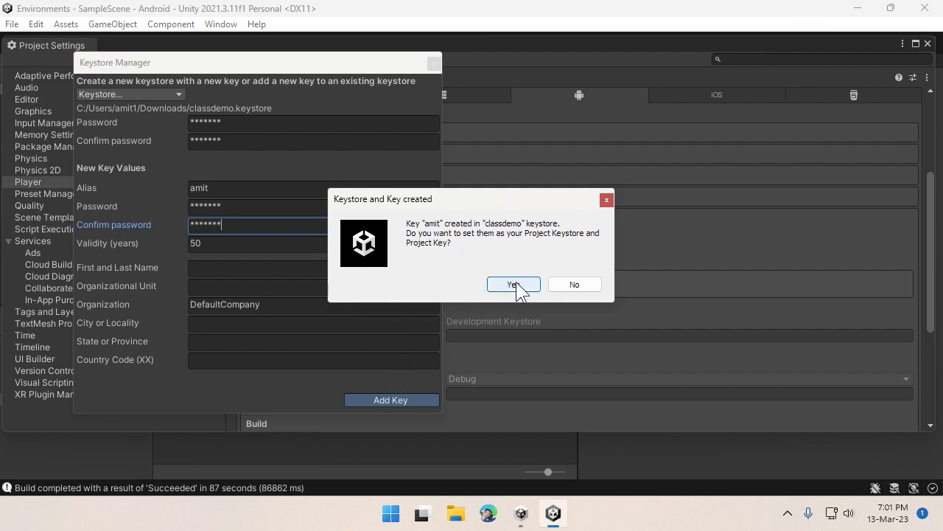
# - Accept the prompt and select Downloads/classdemo.keystore as the project's custom keystore
pyautogui.click(514, 285)
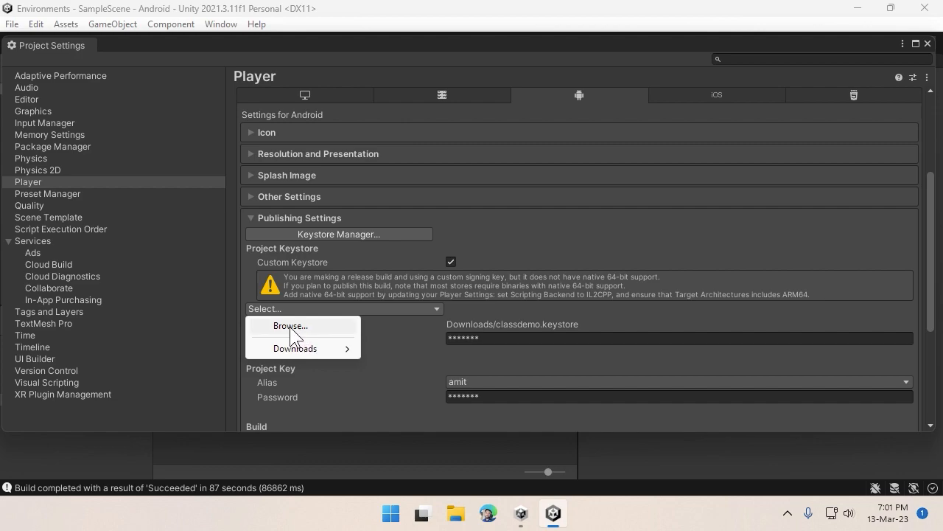
pyautogui.click(289, 325)
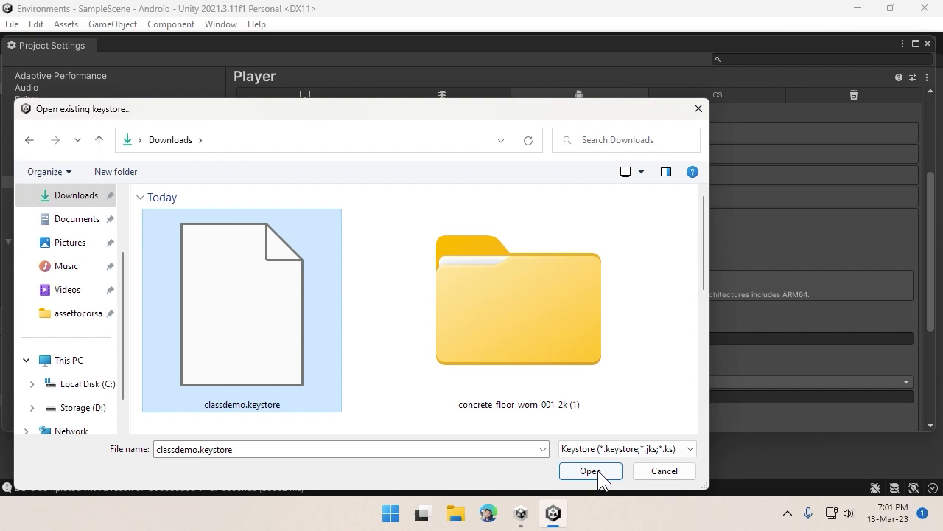
pyautogui.click(590, 470)
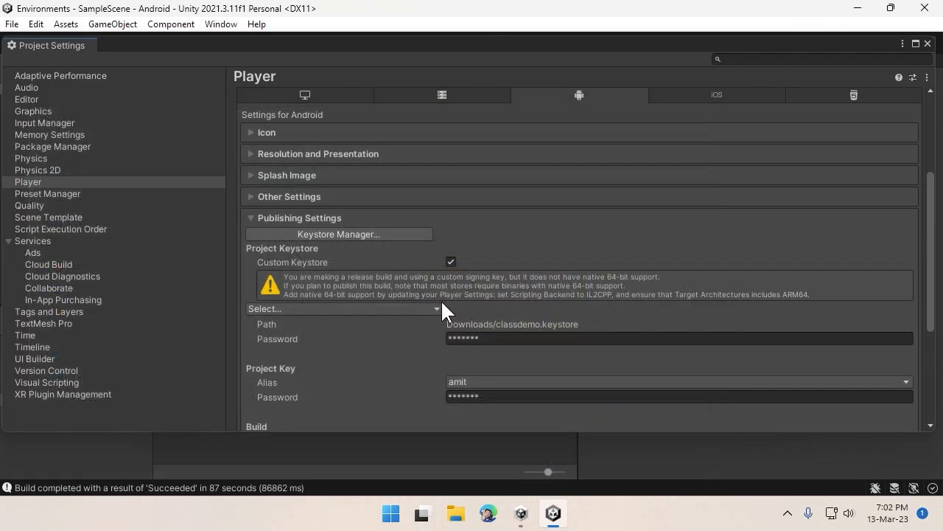
pyautogui.moveTo(779, 289)
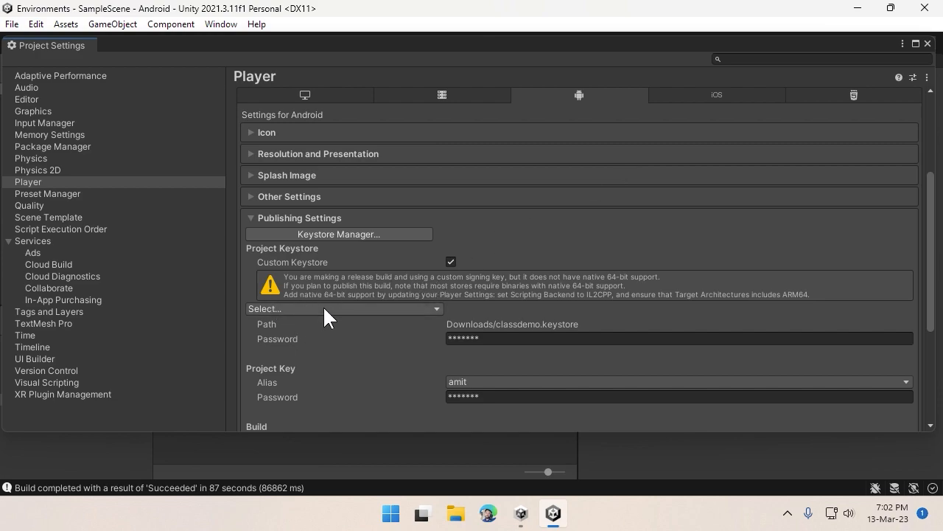
pyautogui.click(339, 308)
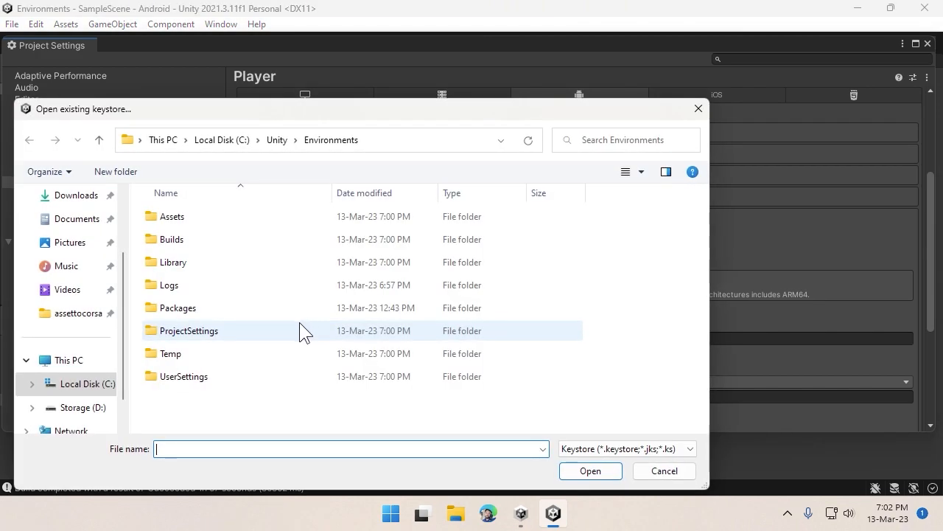
pyautogui.click(77, 195)
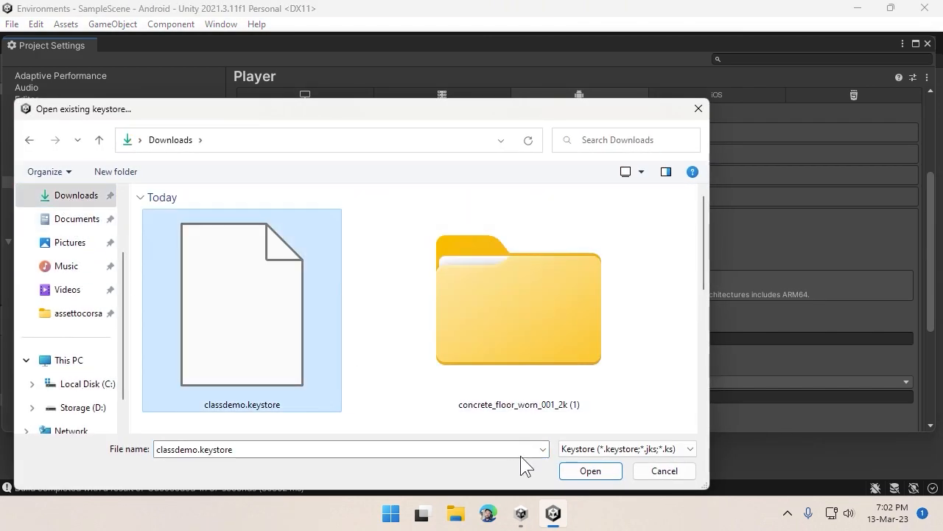
pyautogui.click(591, 470)
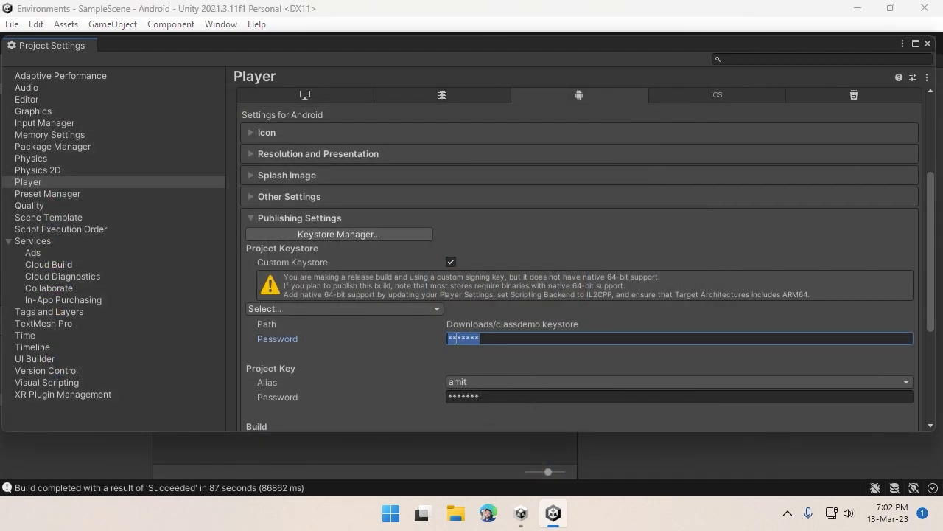
pyautogui.scroll(-3)
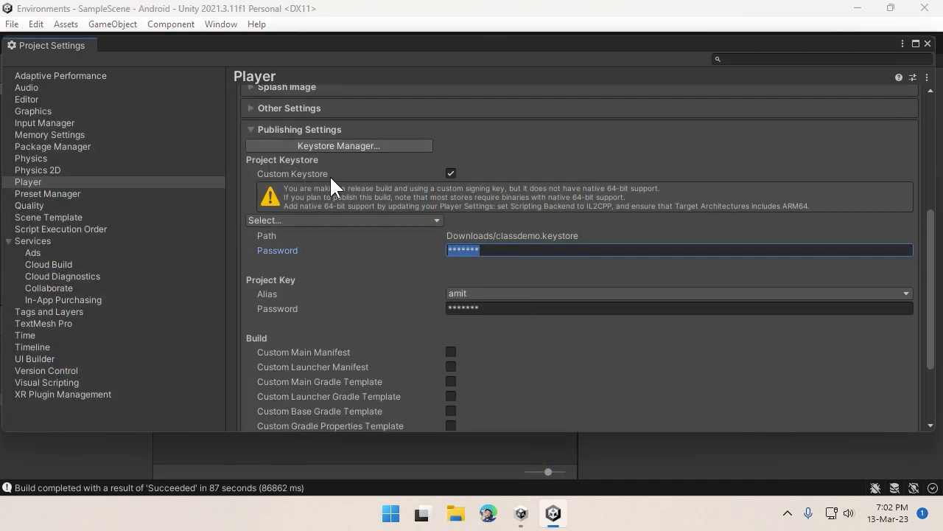
pyautogui.scroll(3)
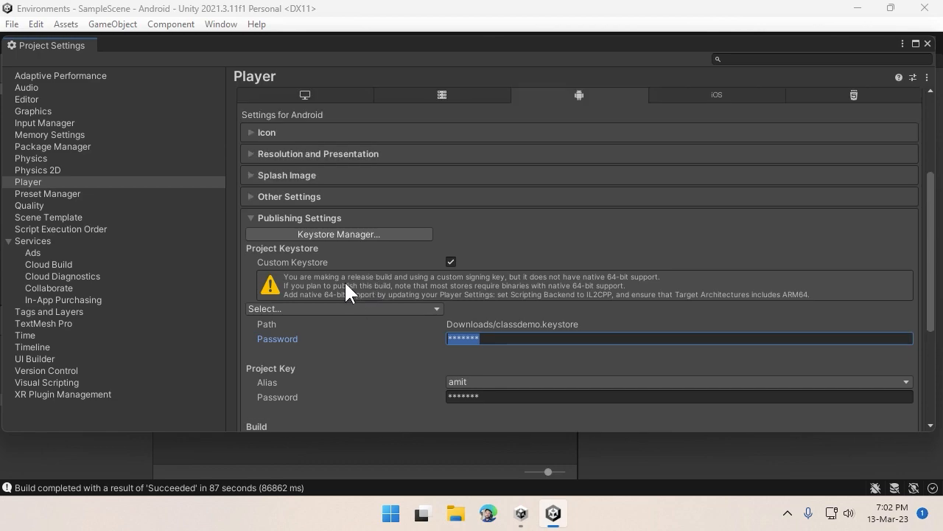
pyautogui.moveTo(527, 306)
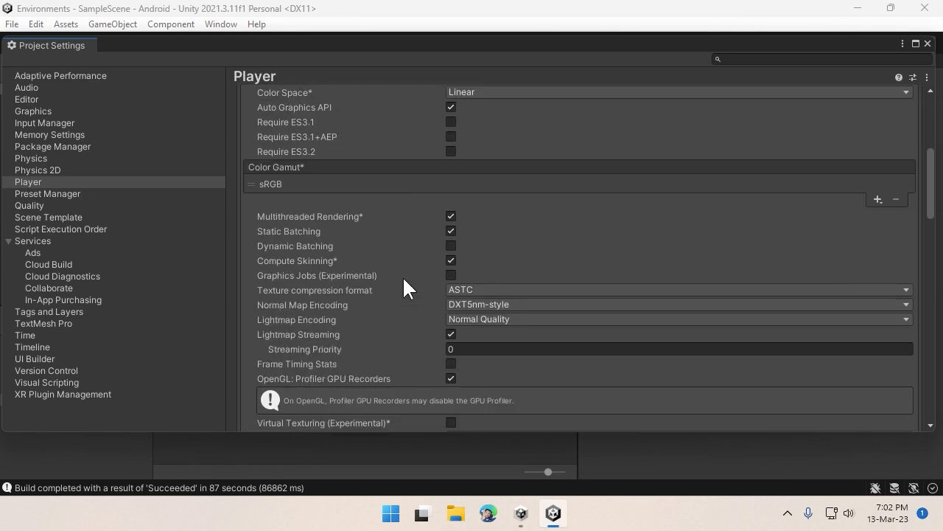
# - Switch the scripting backend to IL2CPP and tick ARM64 under Target Architectures
pyautogui.scroll(-3)
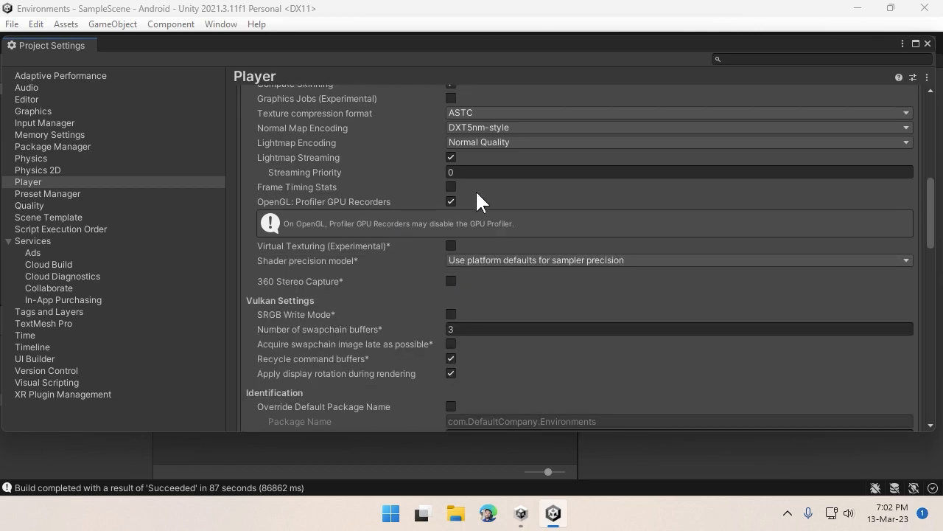
pyautogui.scroll(-3)
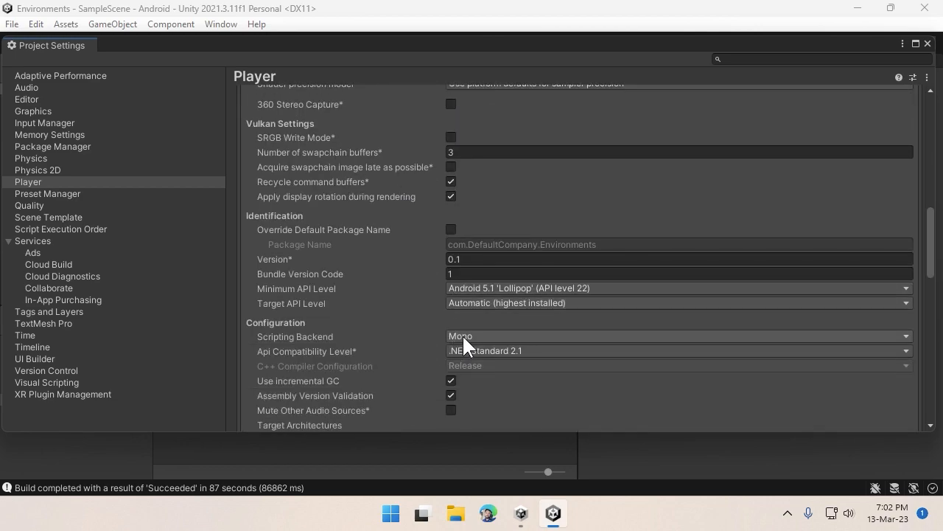
pyautogui.click(678, 336)
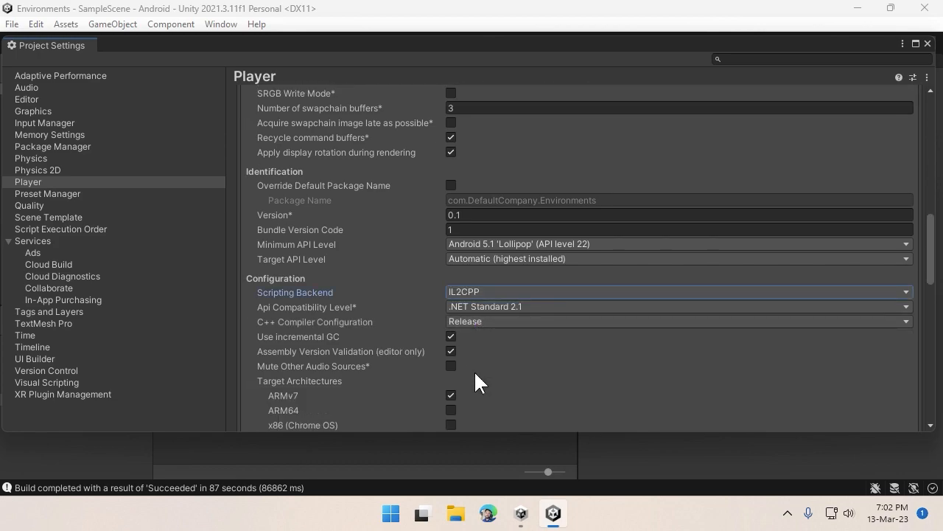
pyautogui.scroll(-3)
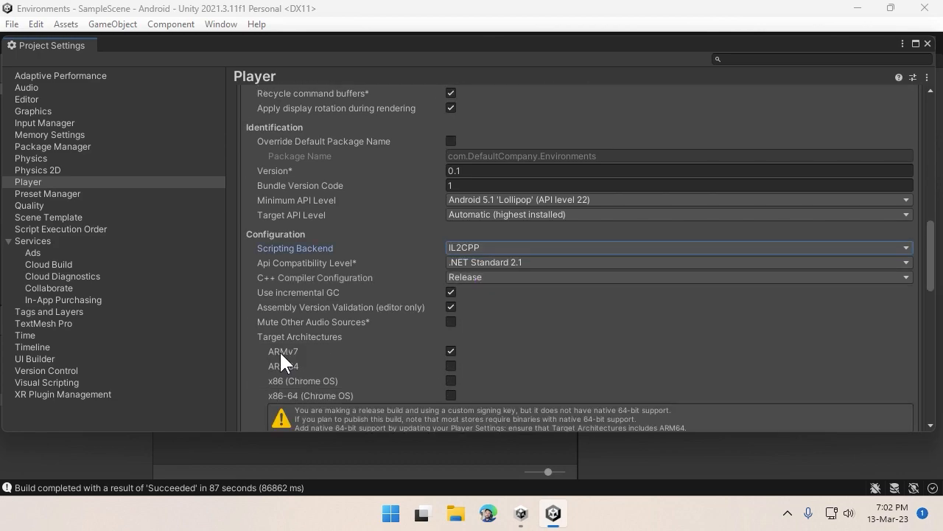
pyautogui.moveTo(450, 366)
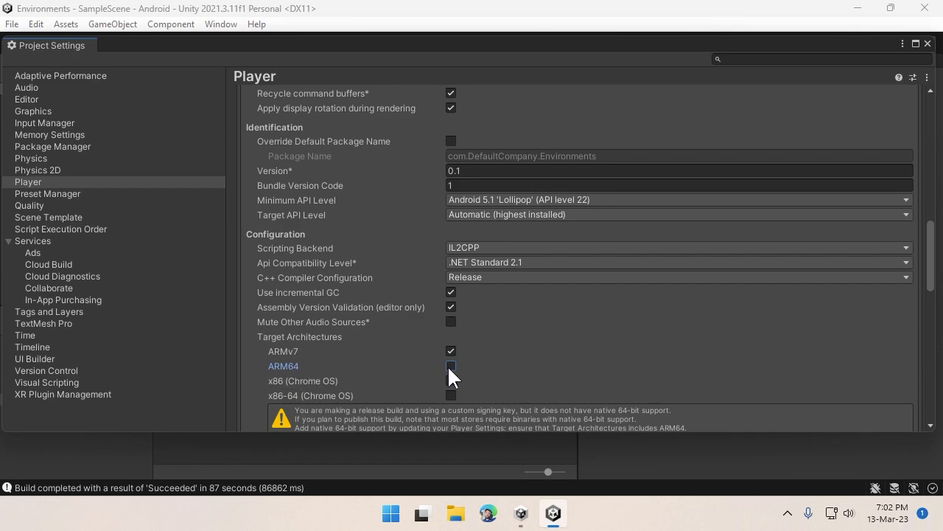
pyautogui.click(450, 351)
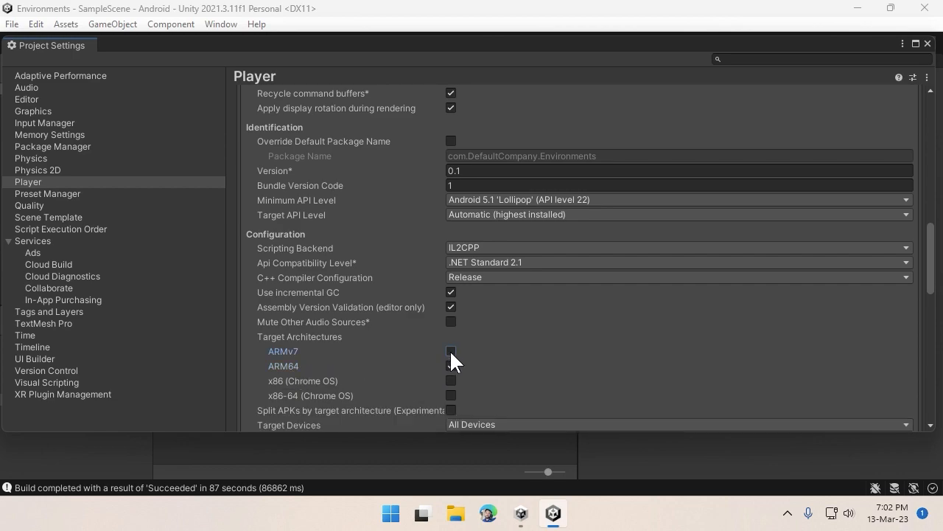
pyautogui.scroll(3)
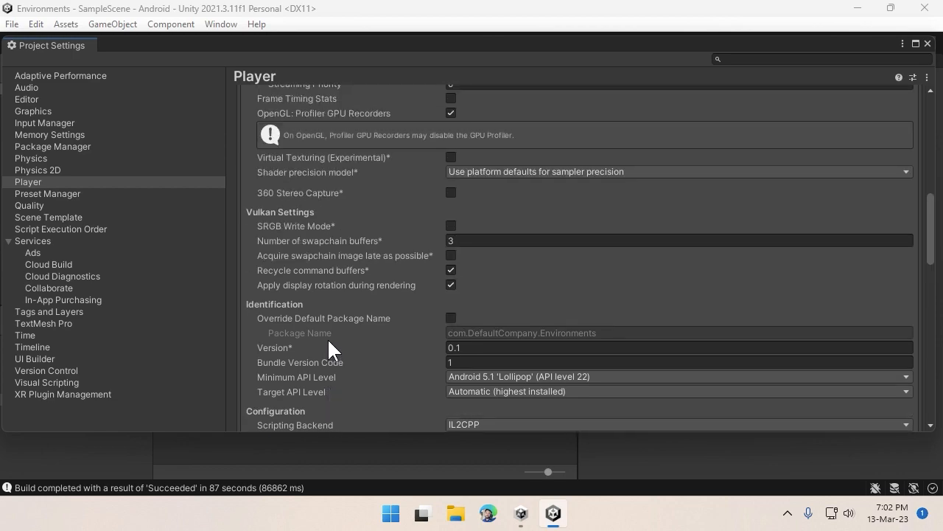
# - Pick a newer Android version in the Minimum API Level dropdown
pyautogui.scroll(-3)
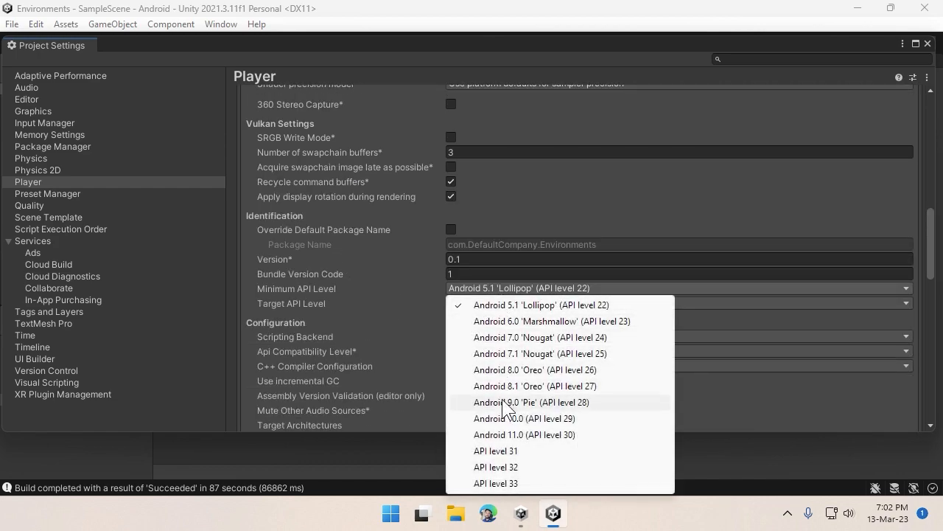
pyautogui.moveTo(498, 374)
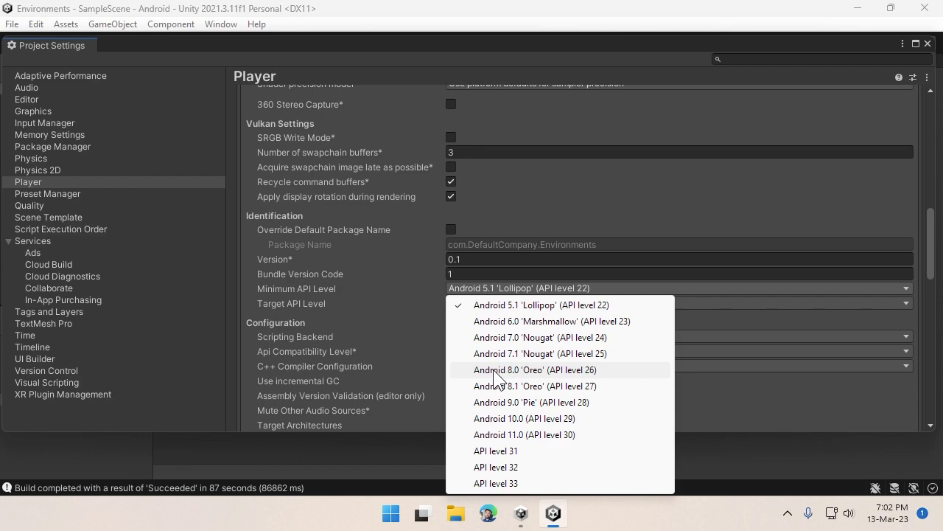
pyautogui.moveTo(538, 376)
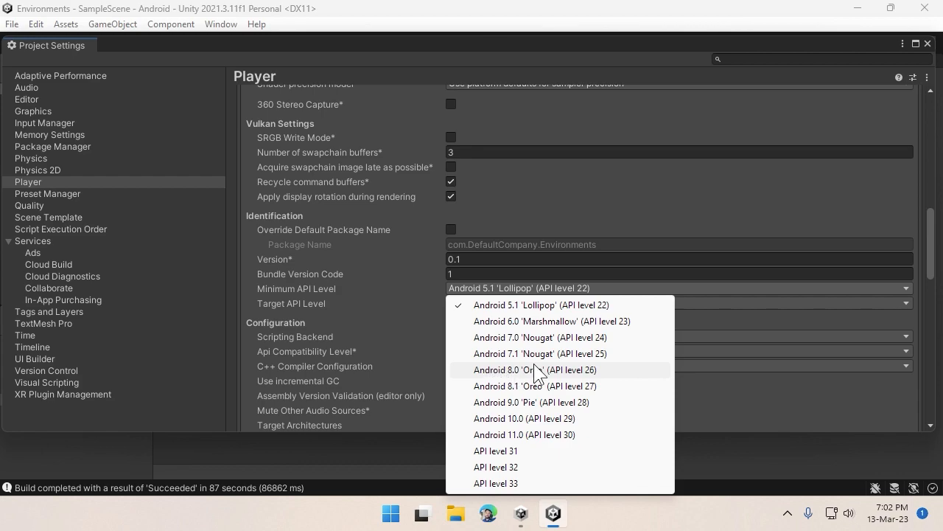
pyautogui.moveTo(524, 347)
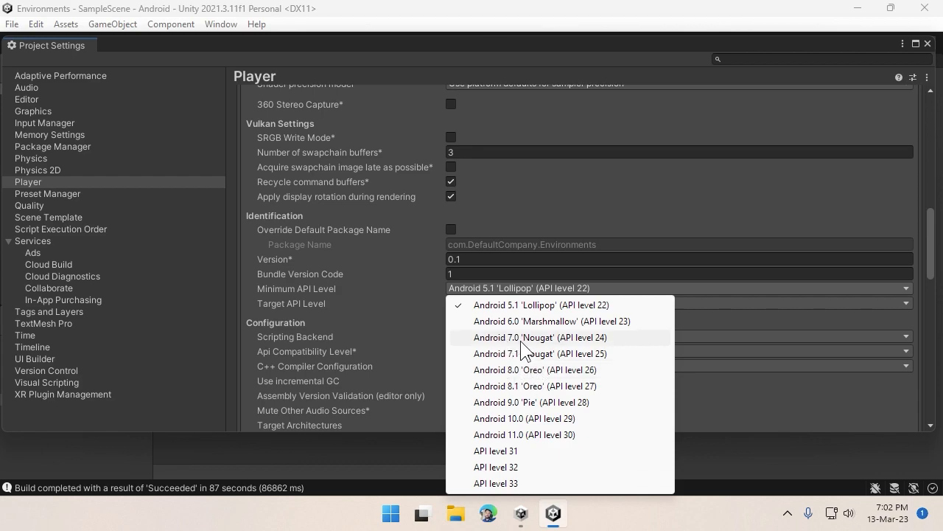
pyautogui.moveTo(511, 380)
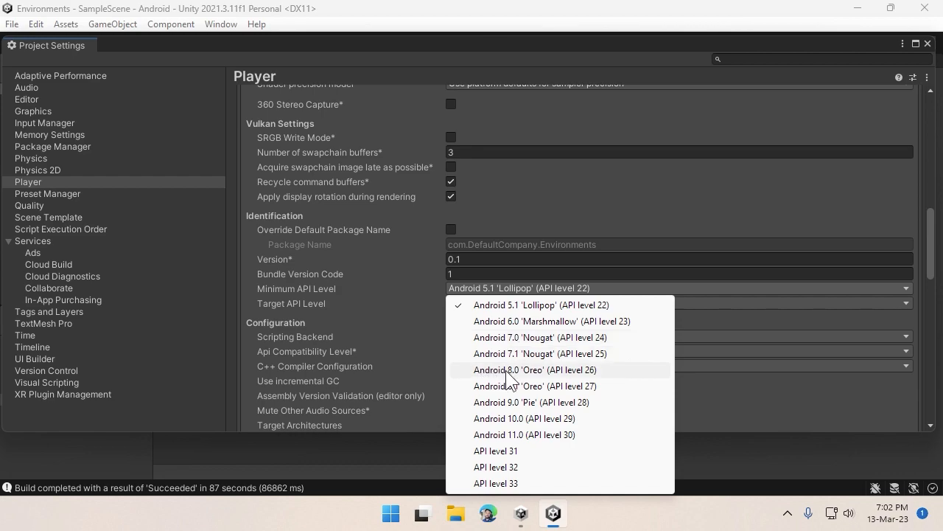
pyautogui.click(534, 369)
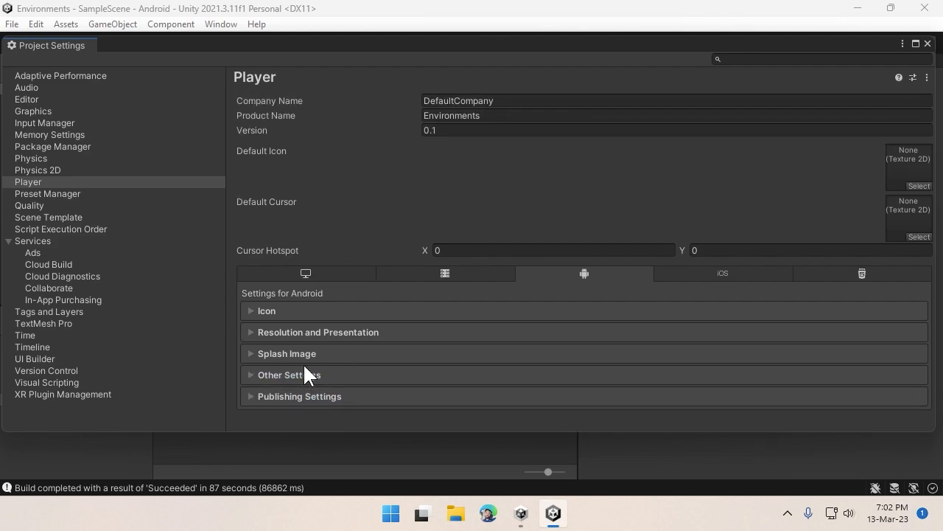
# - Open the Build Settings window and close it again
pyautogui.click(927, 44)
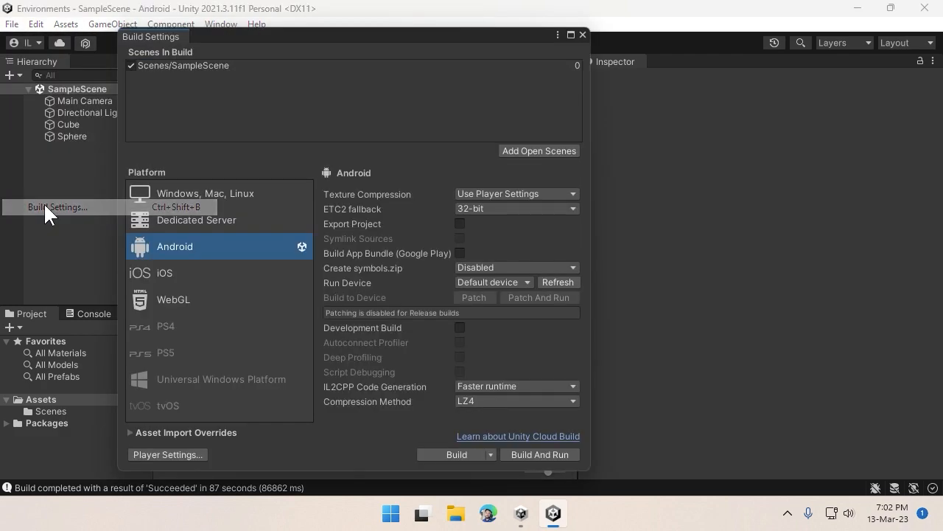
pyautogui.click(583, 34)
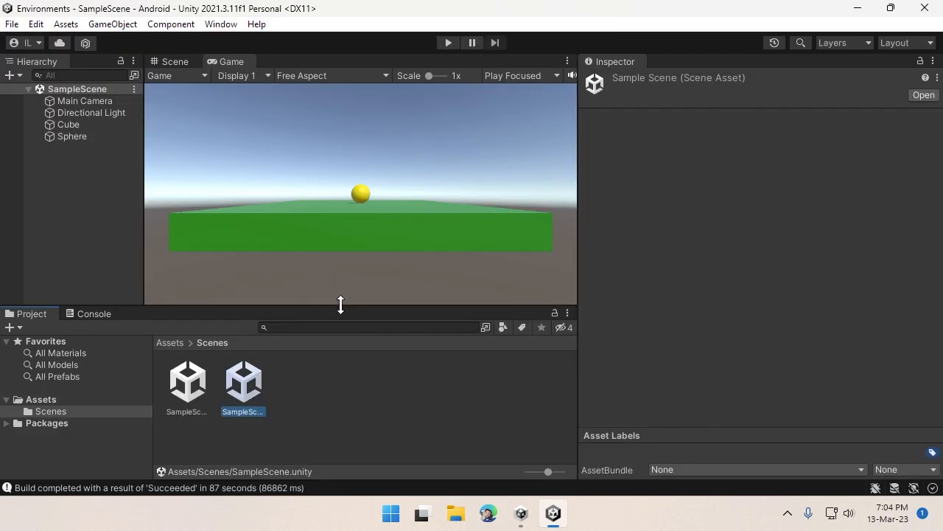
pyautogui.moveTo(287, 121)
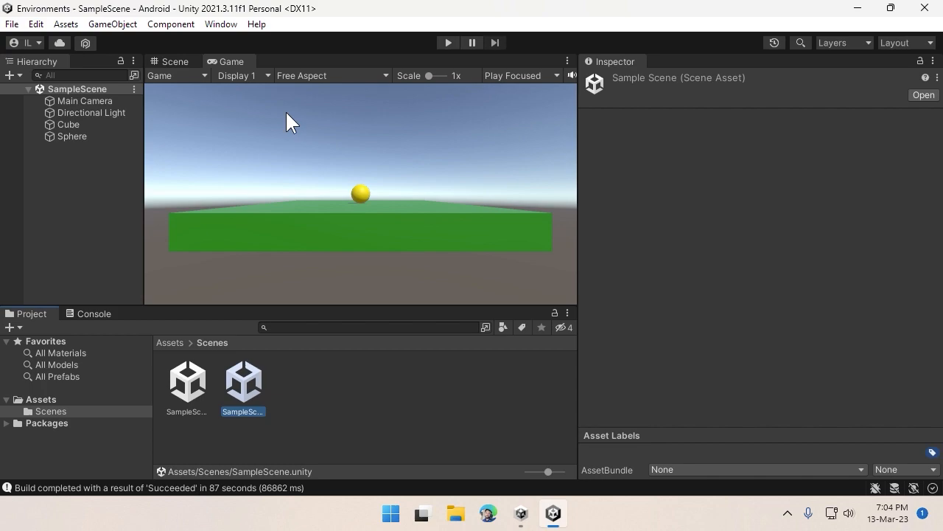
pyautogui.moveTo(420, 103)
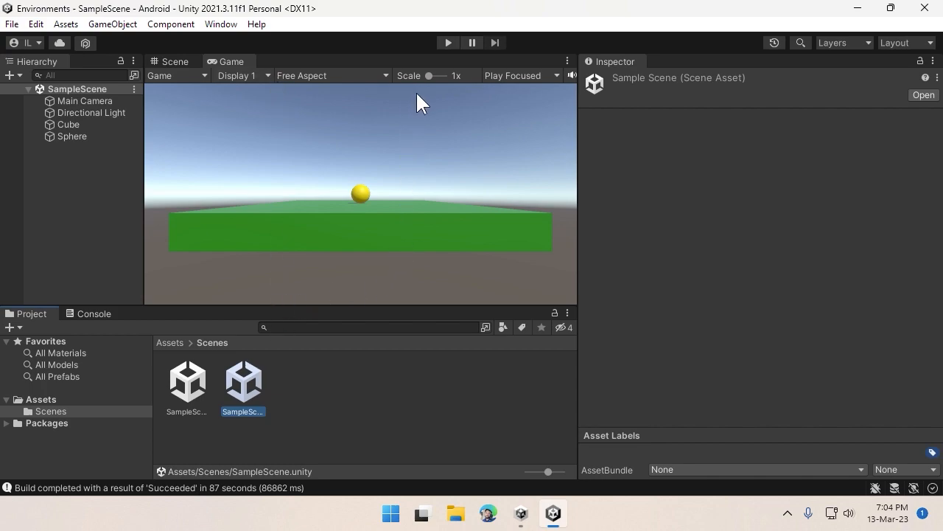
pyautogui.moveTo(427, 198)
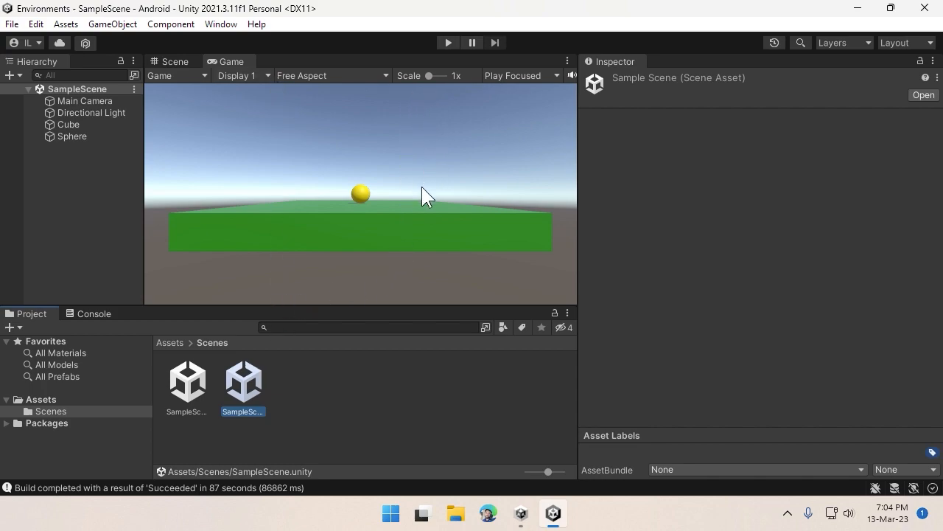
pyautogui.moveTo(274, 242)
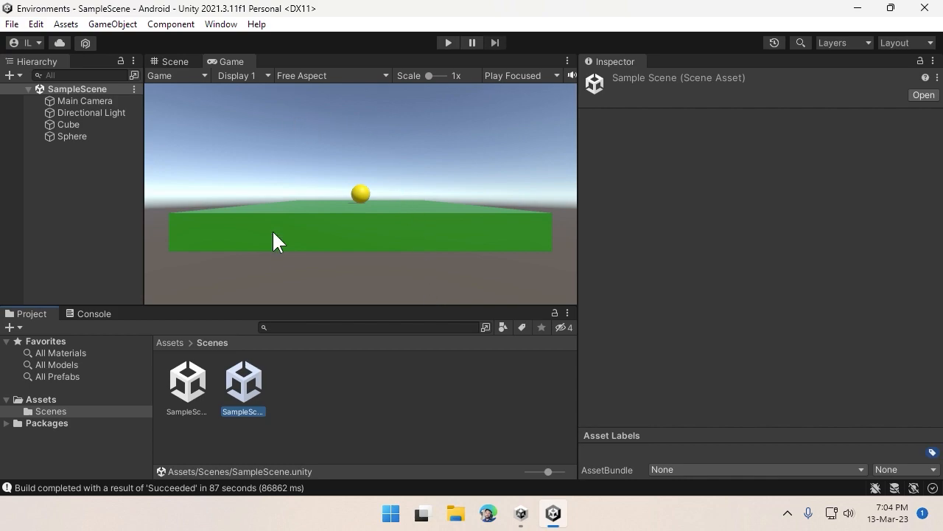
pyautogui.moveTo(251, 382)
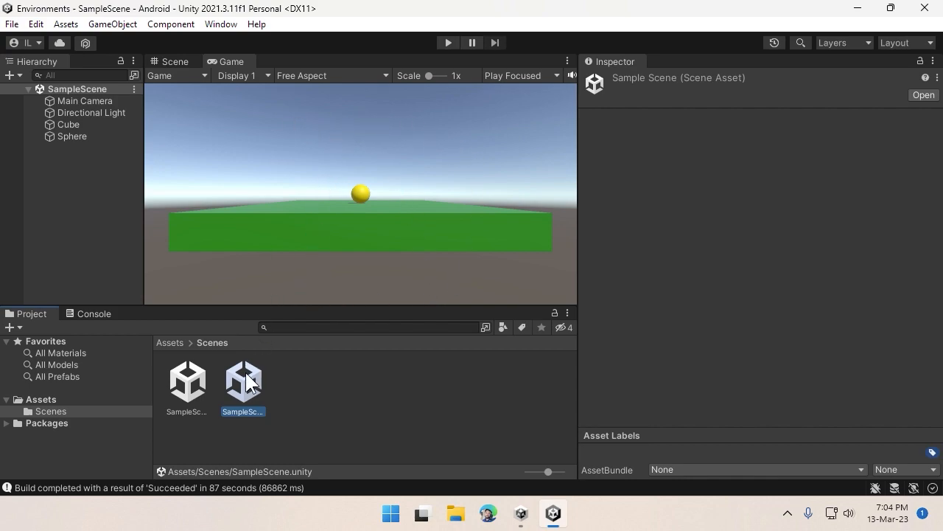
# - Open Build Settings from the File menu and select the Scenes/SampleScene 1 build entry
pyautogui.click(11, 23)
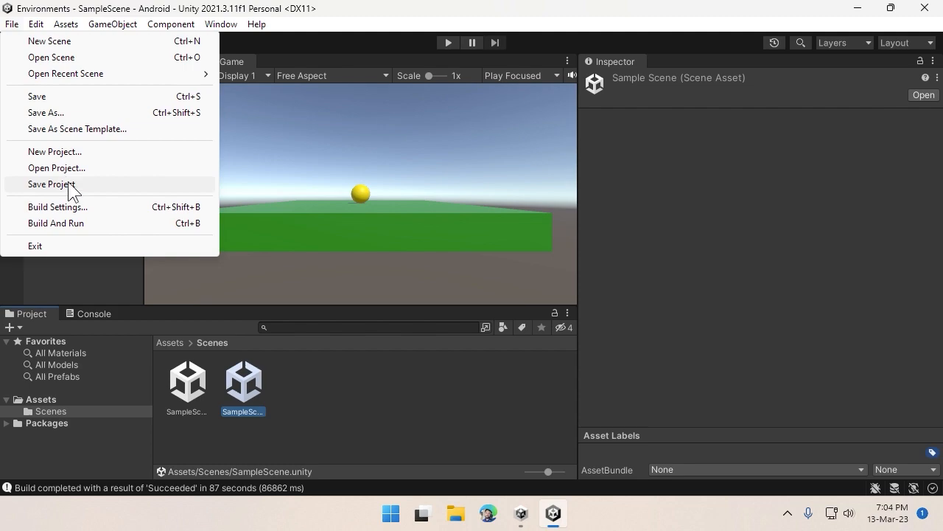
pyautogui.click(57, 207)
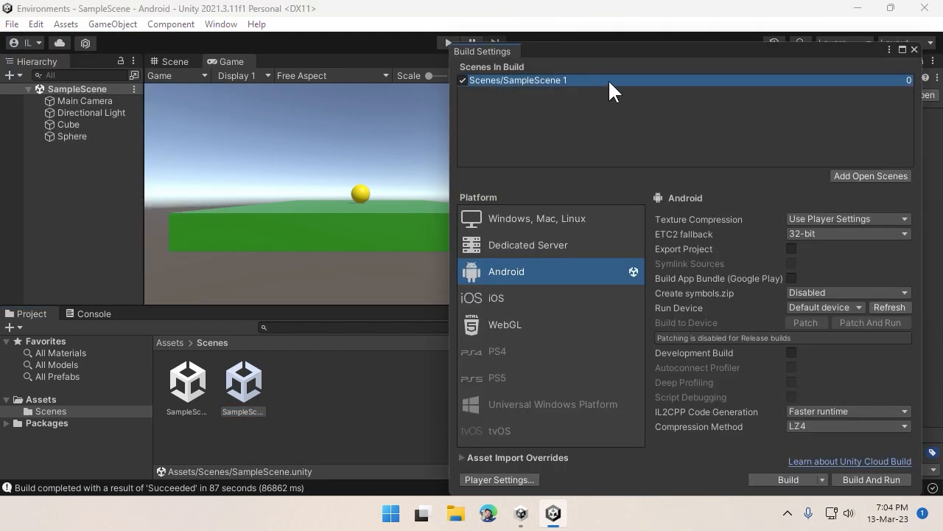
pyautogui.moveTo(513, 89)
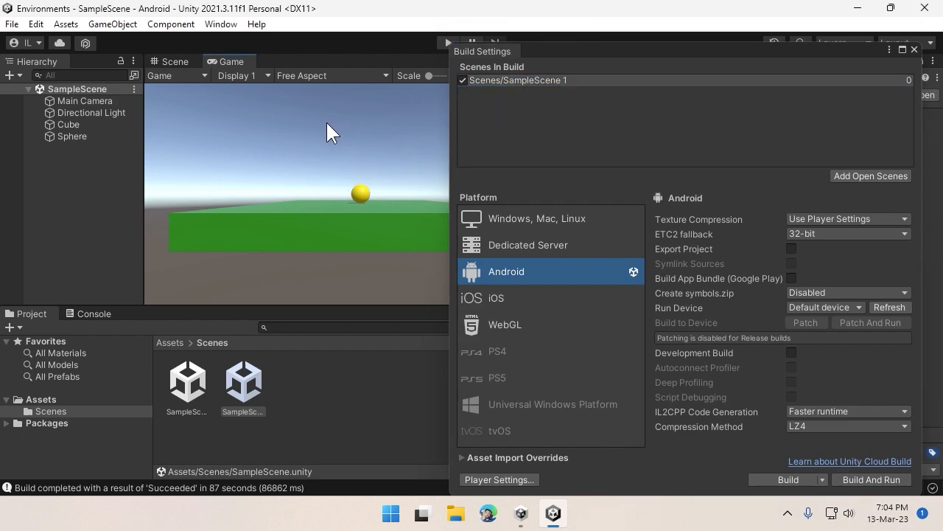
pyautogui.moveTo(73, 99)
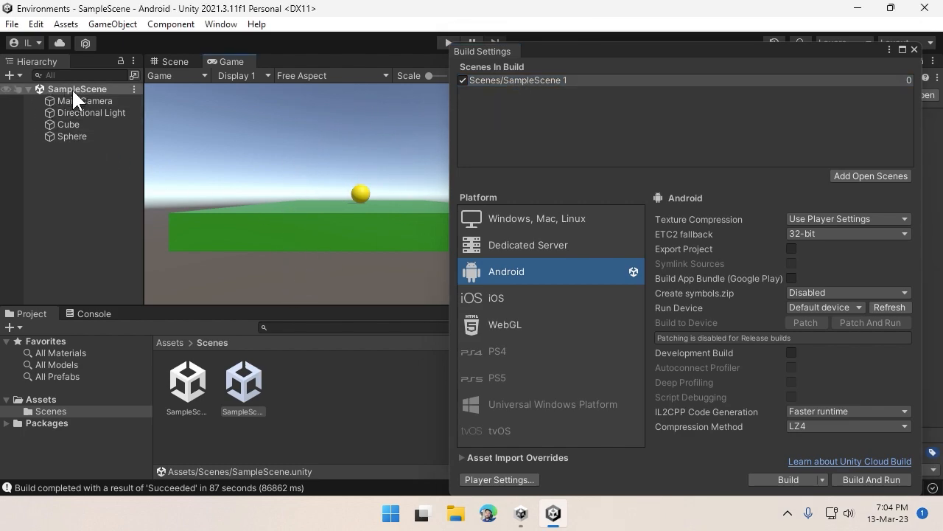
pyautogui.click(517, 80)
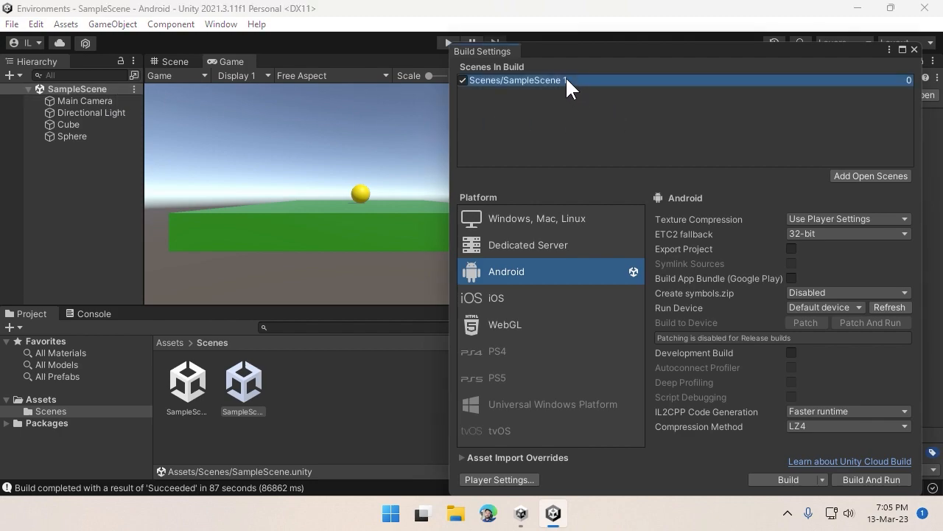
pyautogui.moveTo(398, 274)
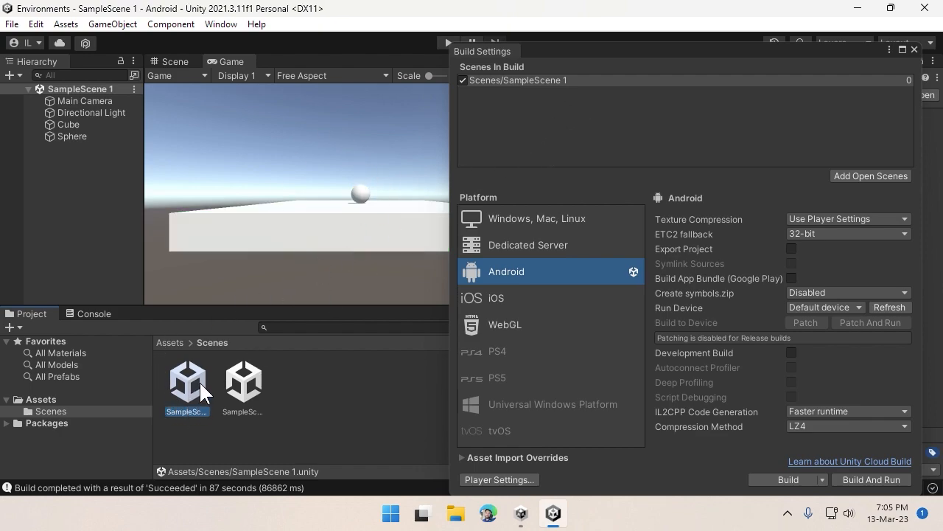
# - Replace SampleScene 1 with Scenes/SampleScene in Scenes In Build and close Build Settings
pyautogui.click(243, 383)
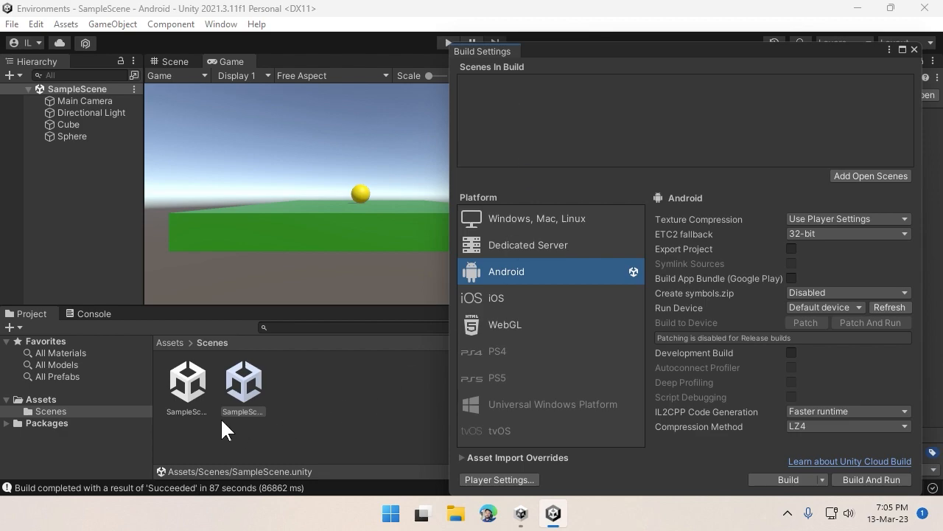
pyautogui.moveTo(514, 118)
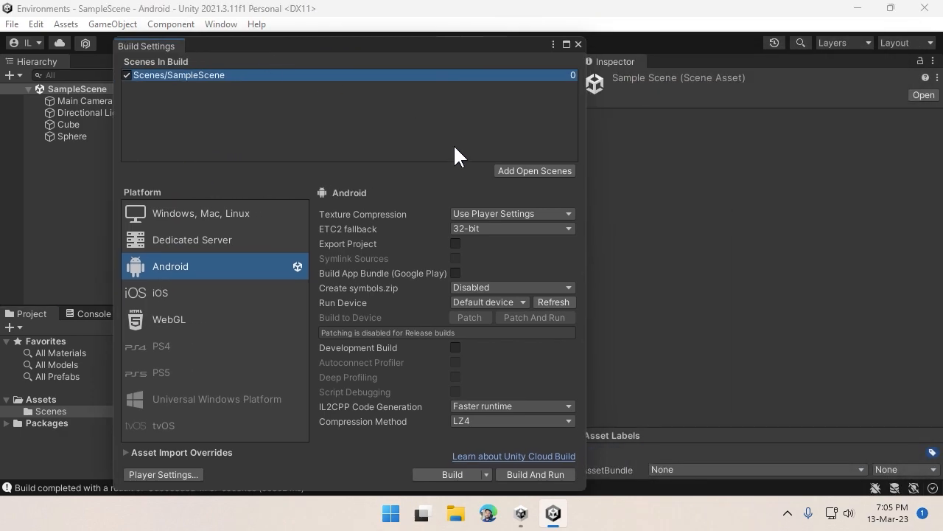
pyautogui.click(579, 44)
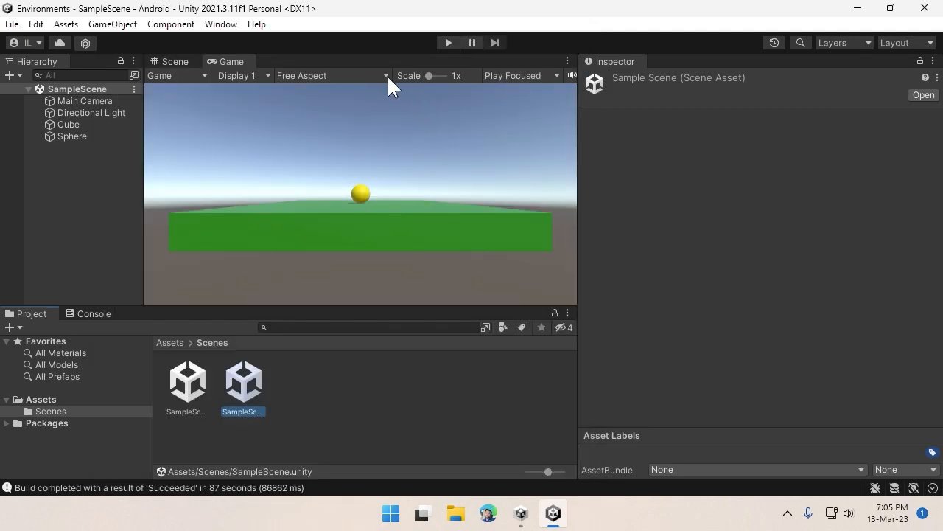
pyautogui.moveTo(393, 249)
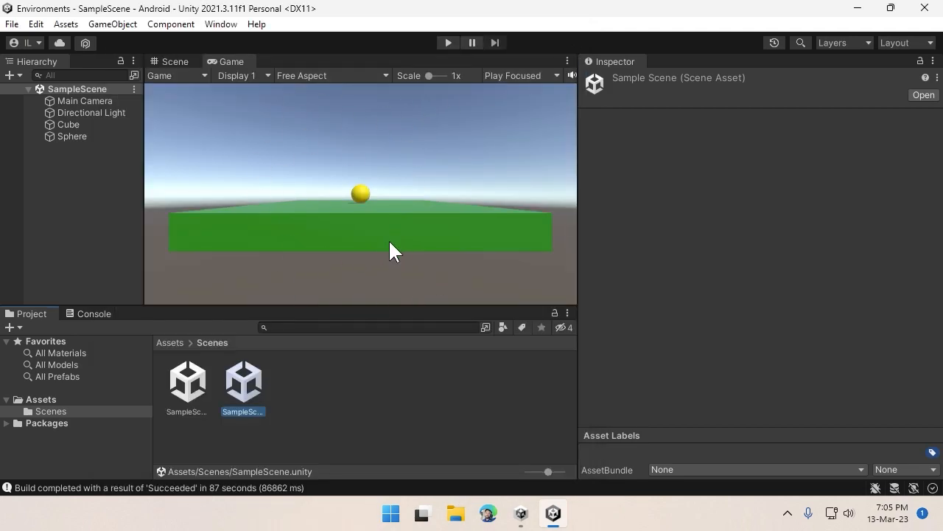